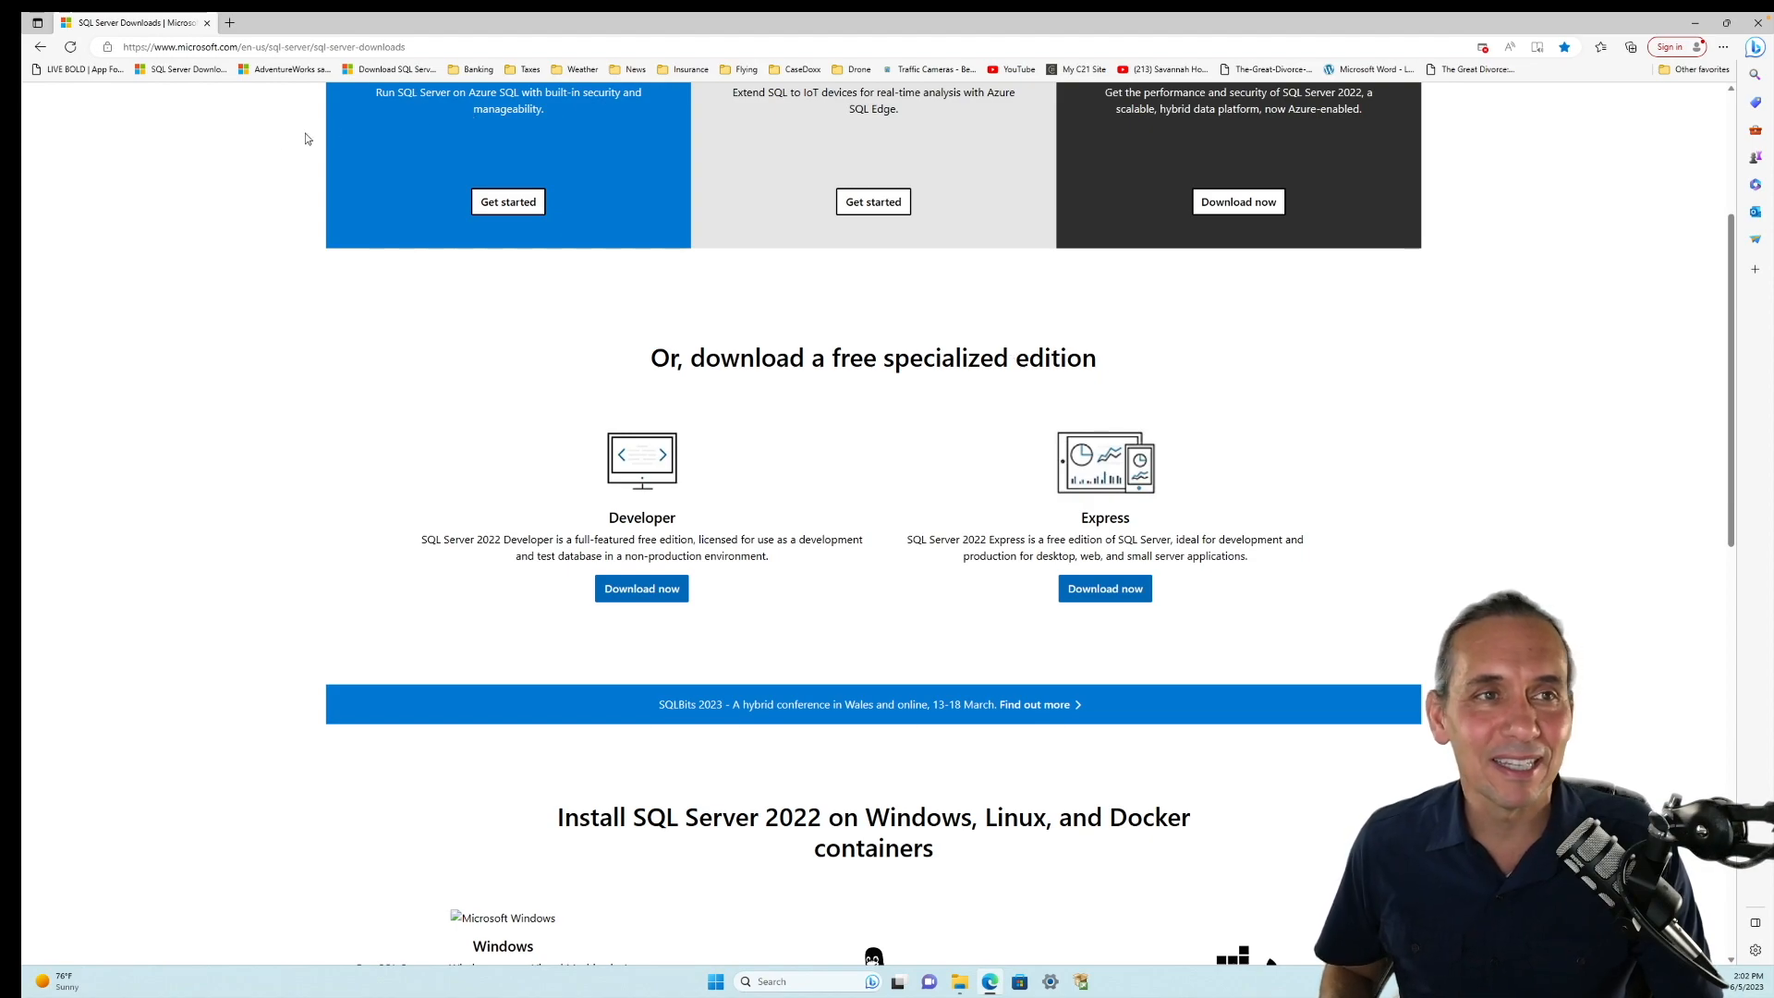
- Reload the SQL Server downloads page and bring the free Developer and Express editions into view
{"action": "left_click", "coordinate": [261, 46]}
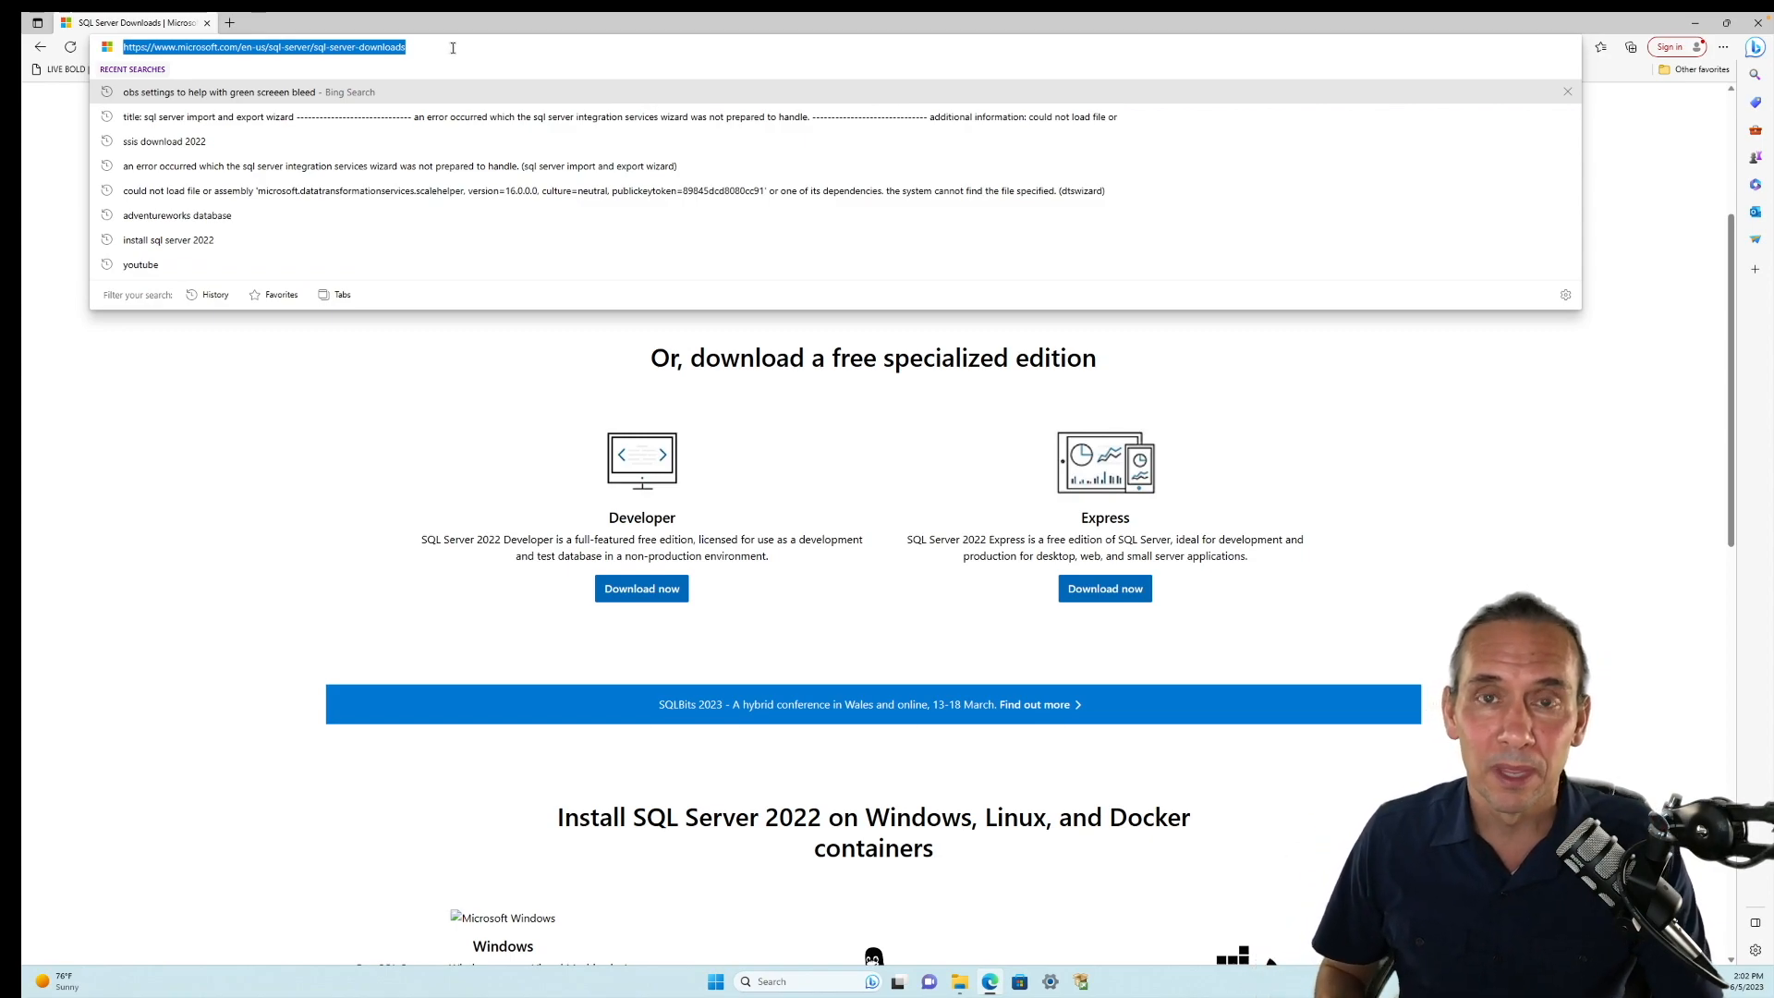
{"action": "key", "text": "Return"}
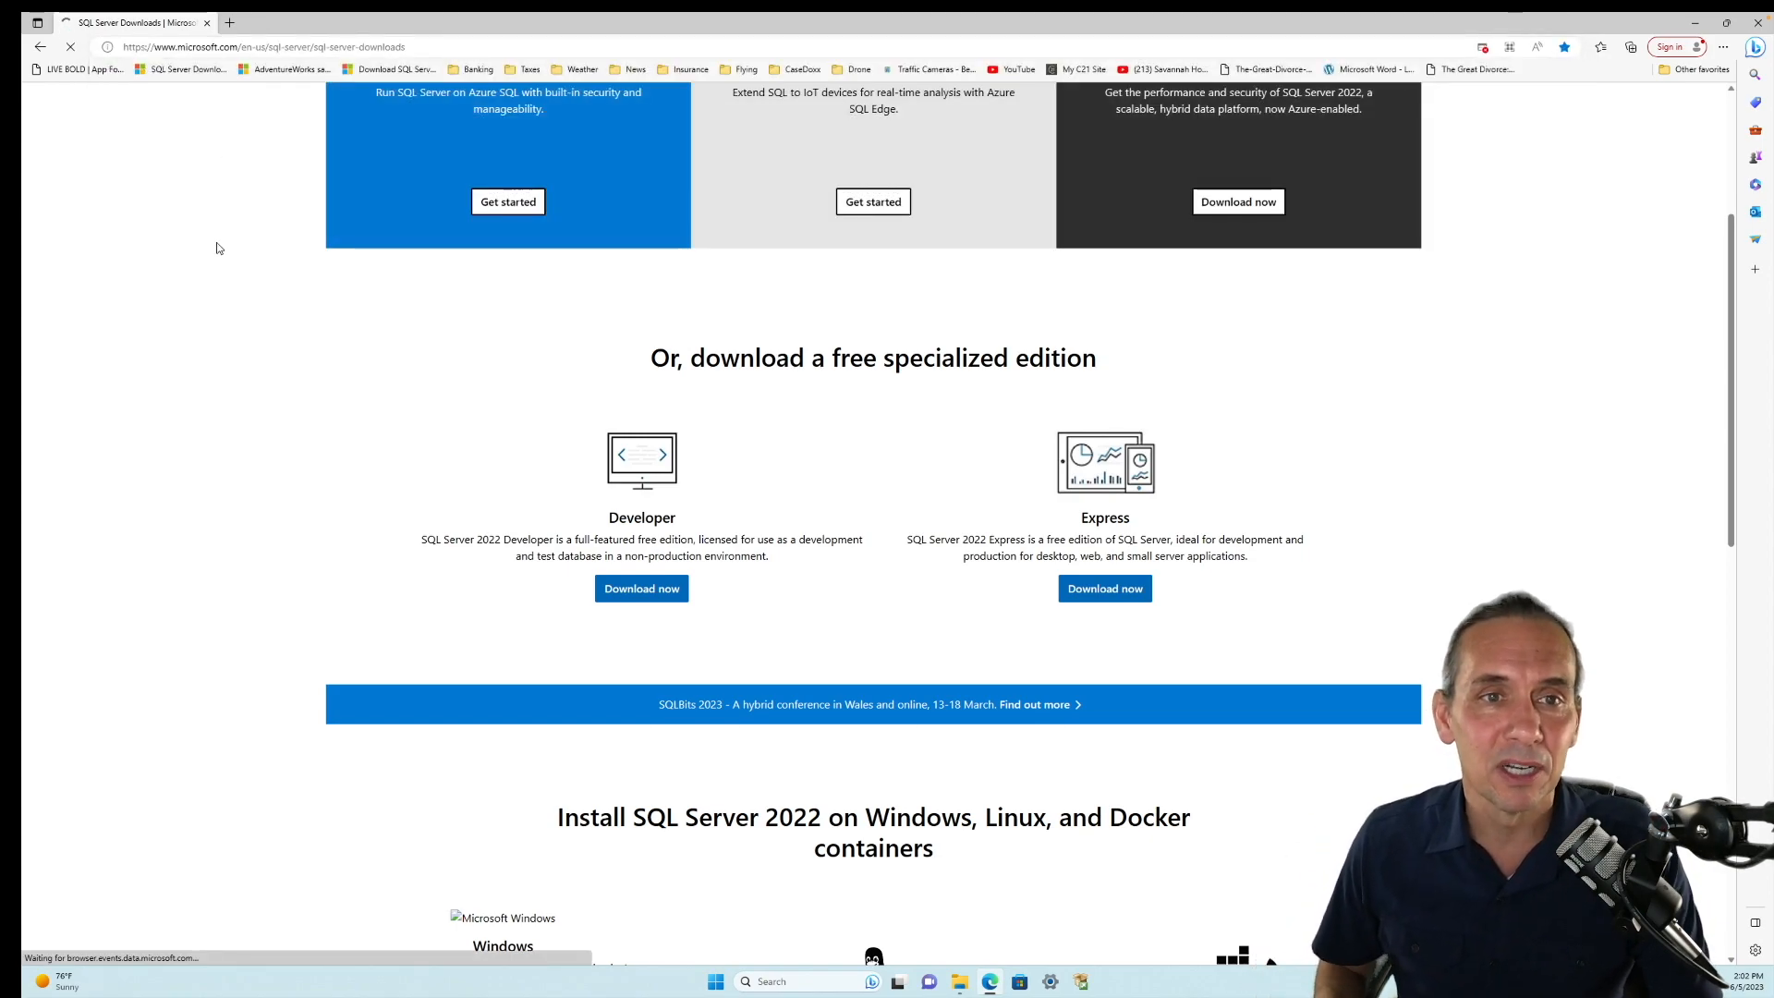
{"action": "scroll", "scroll_direction": "up", "scroll_amount": 3}
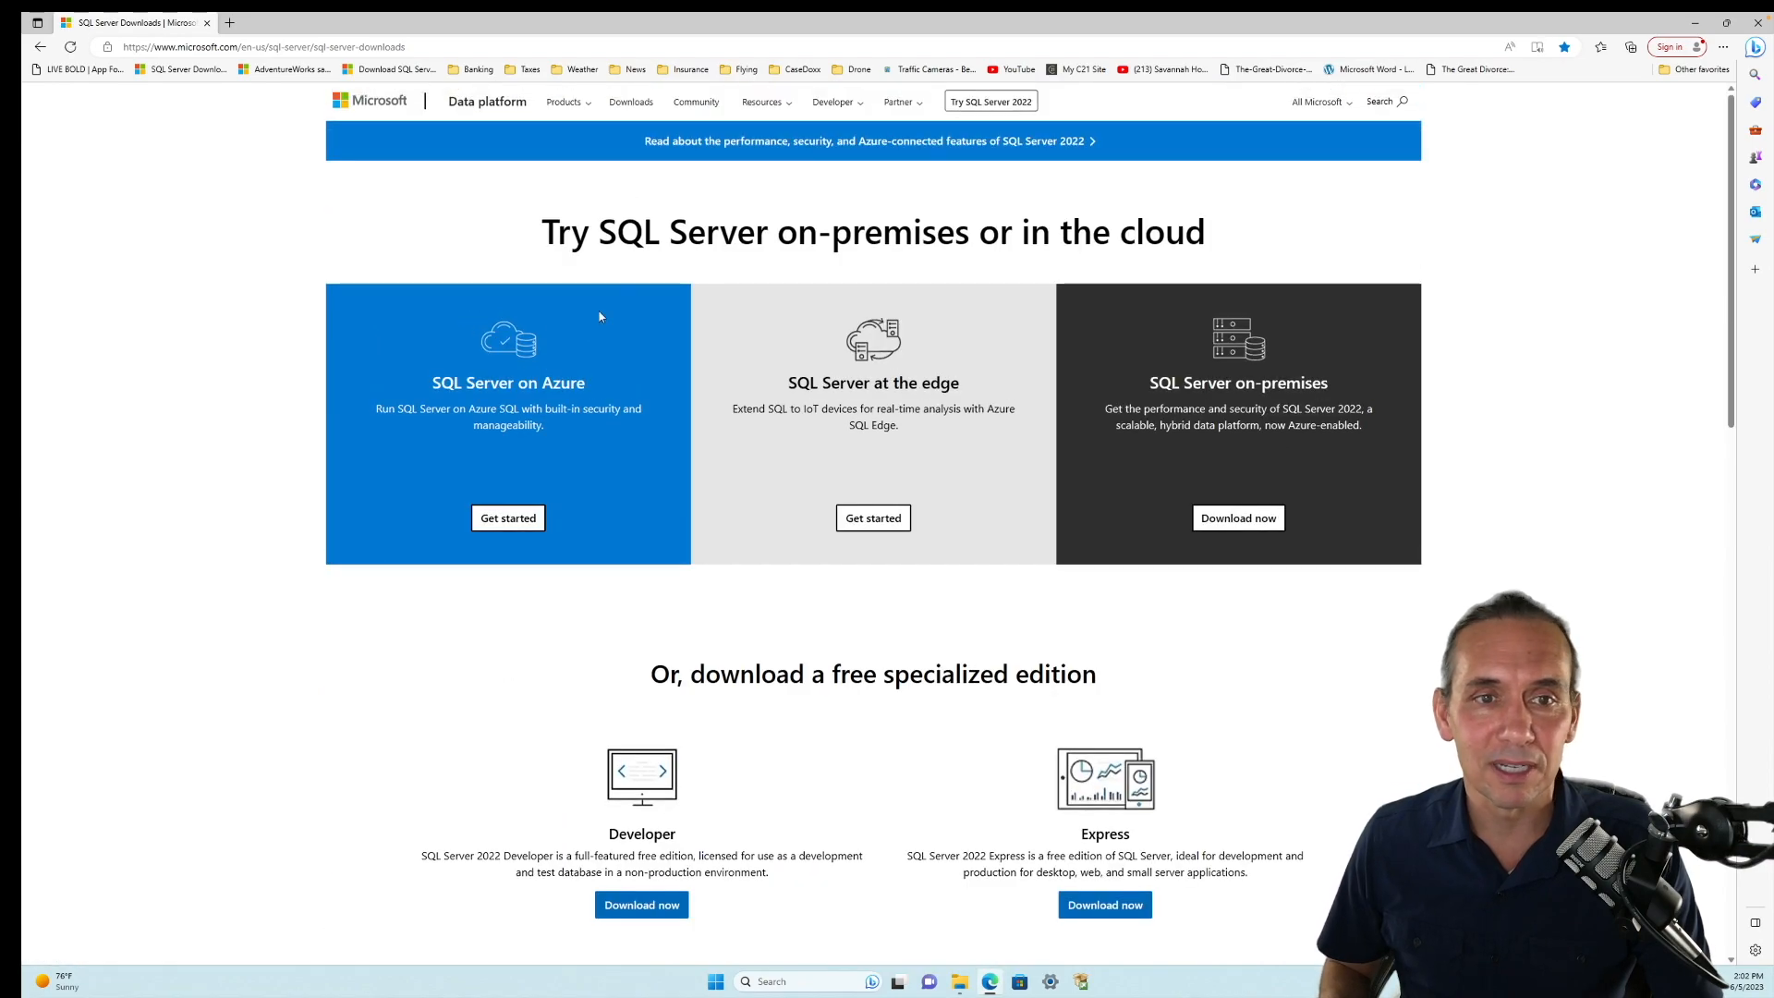
{"action": "scroll", "scroll_direction": "down", "scroll_amount": 3}
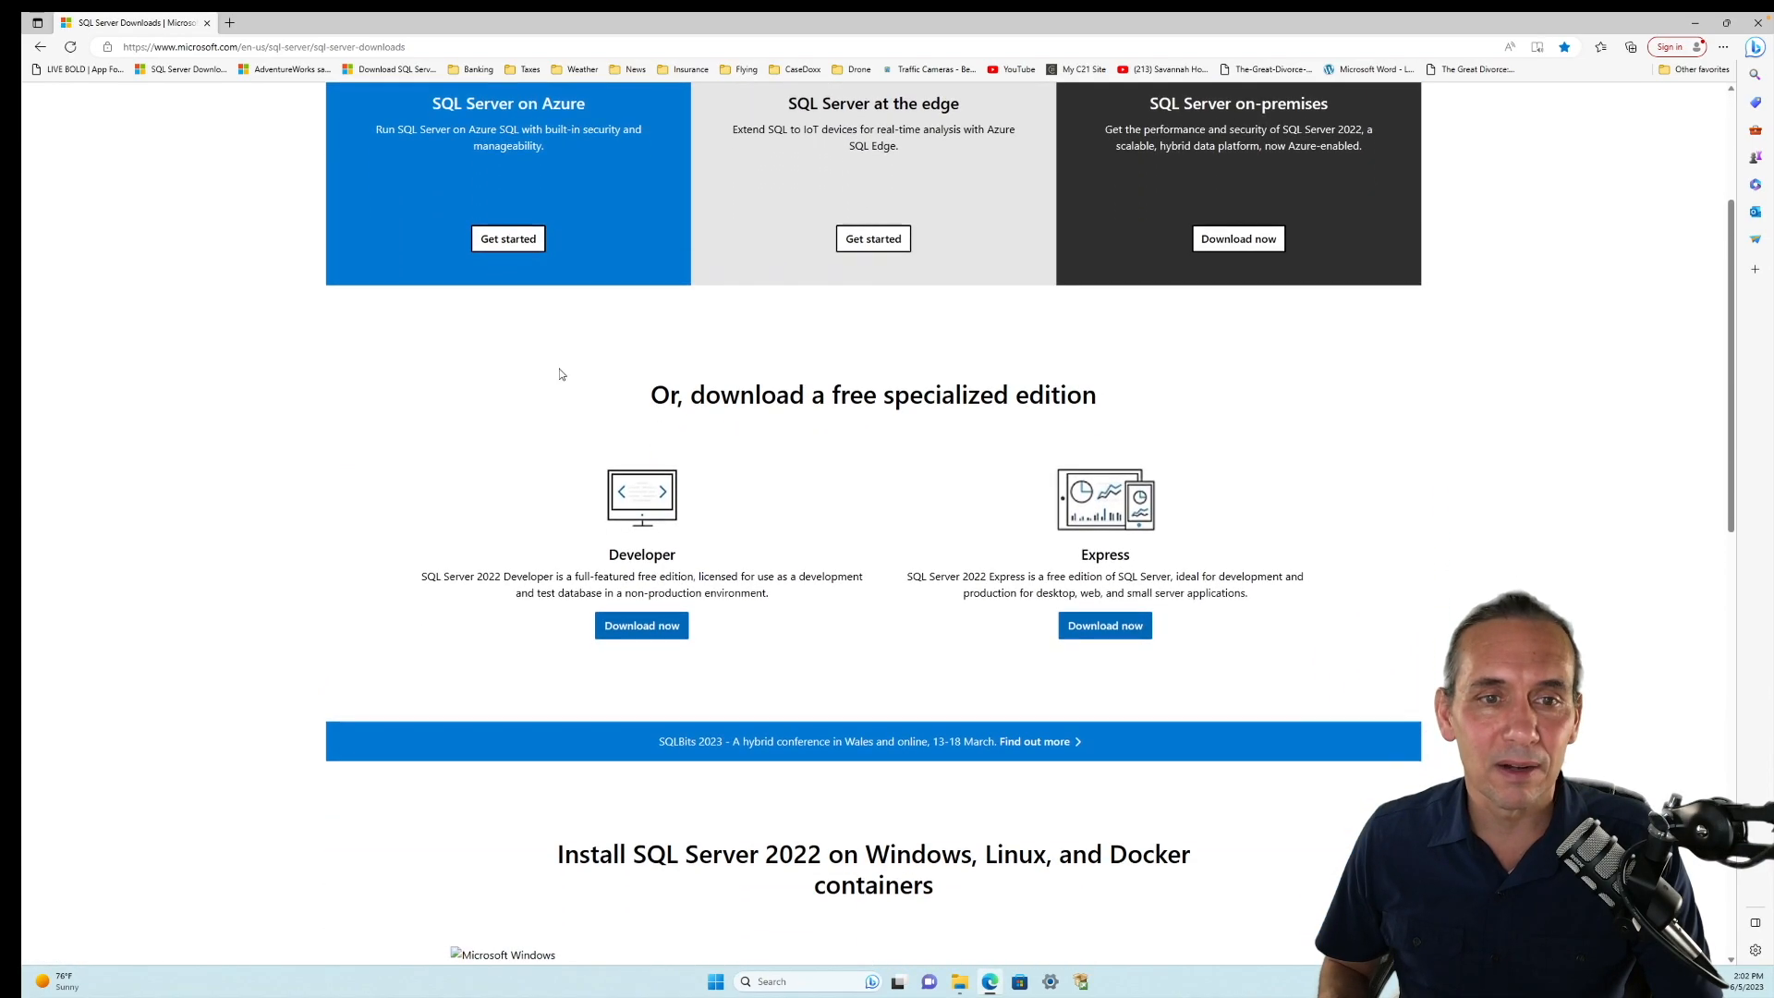
{"action": "mouse_move", "coordinate": [635, 544]}
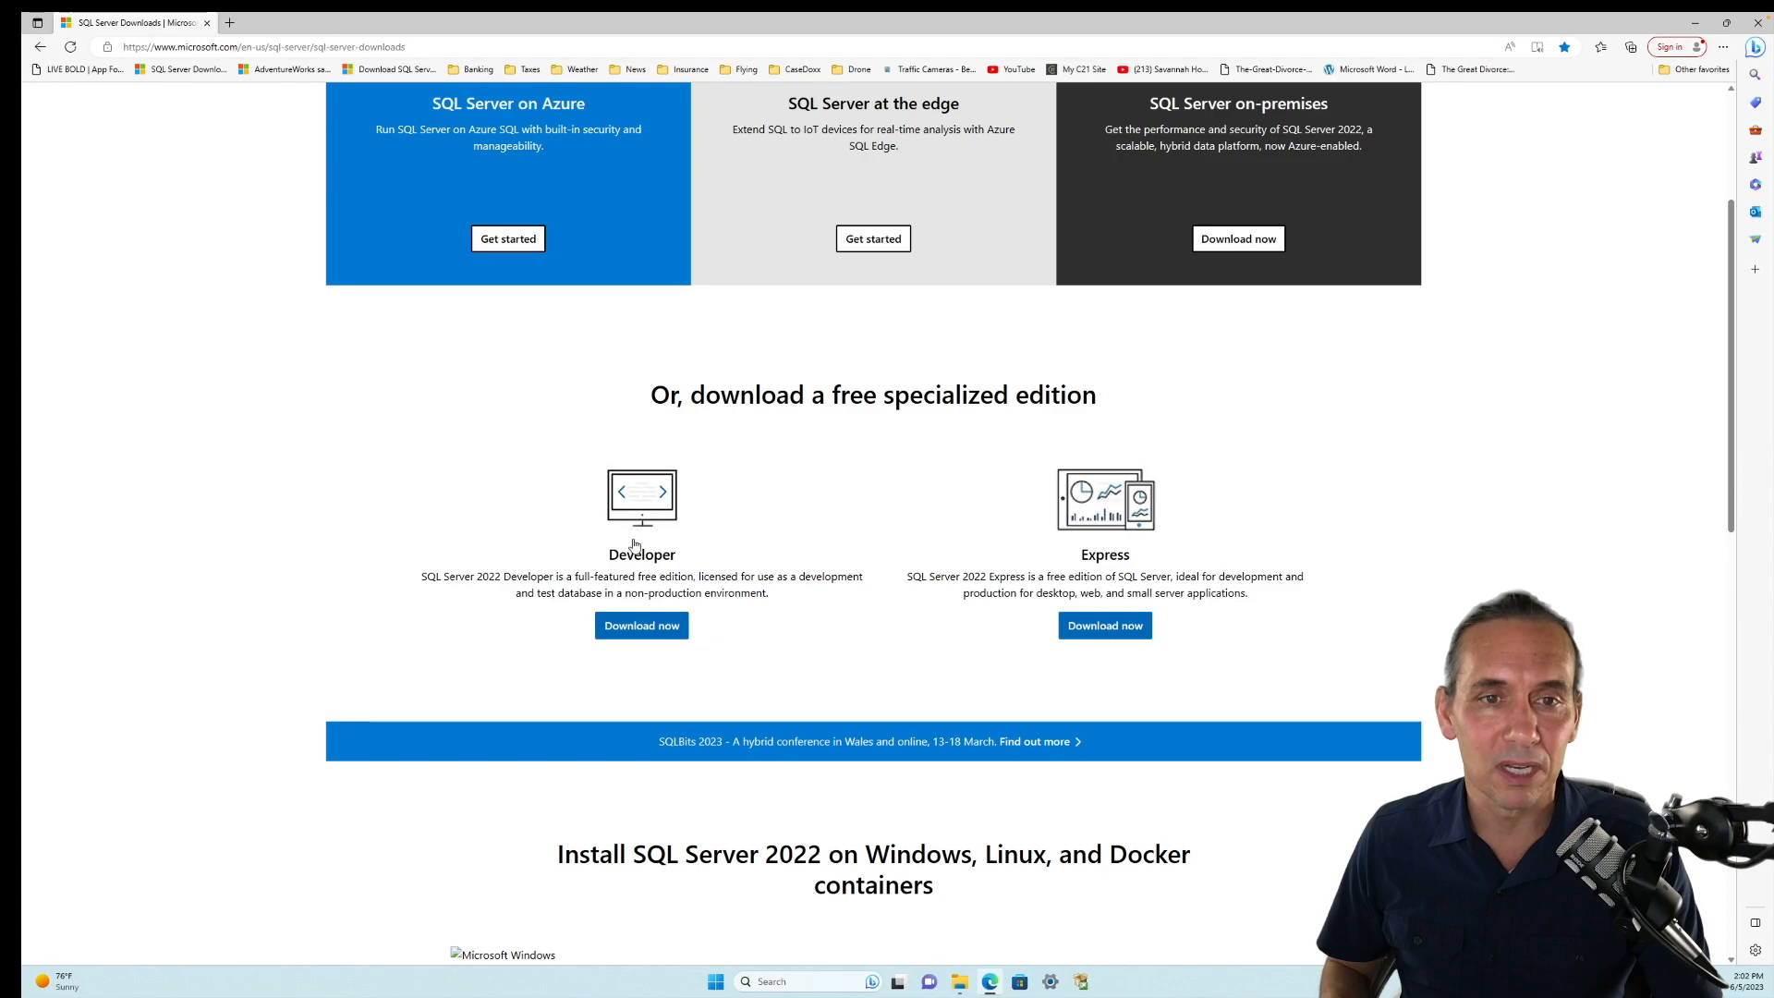
{"action": "mouse_move", "coordinate": [493, 589]}
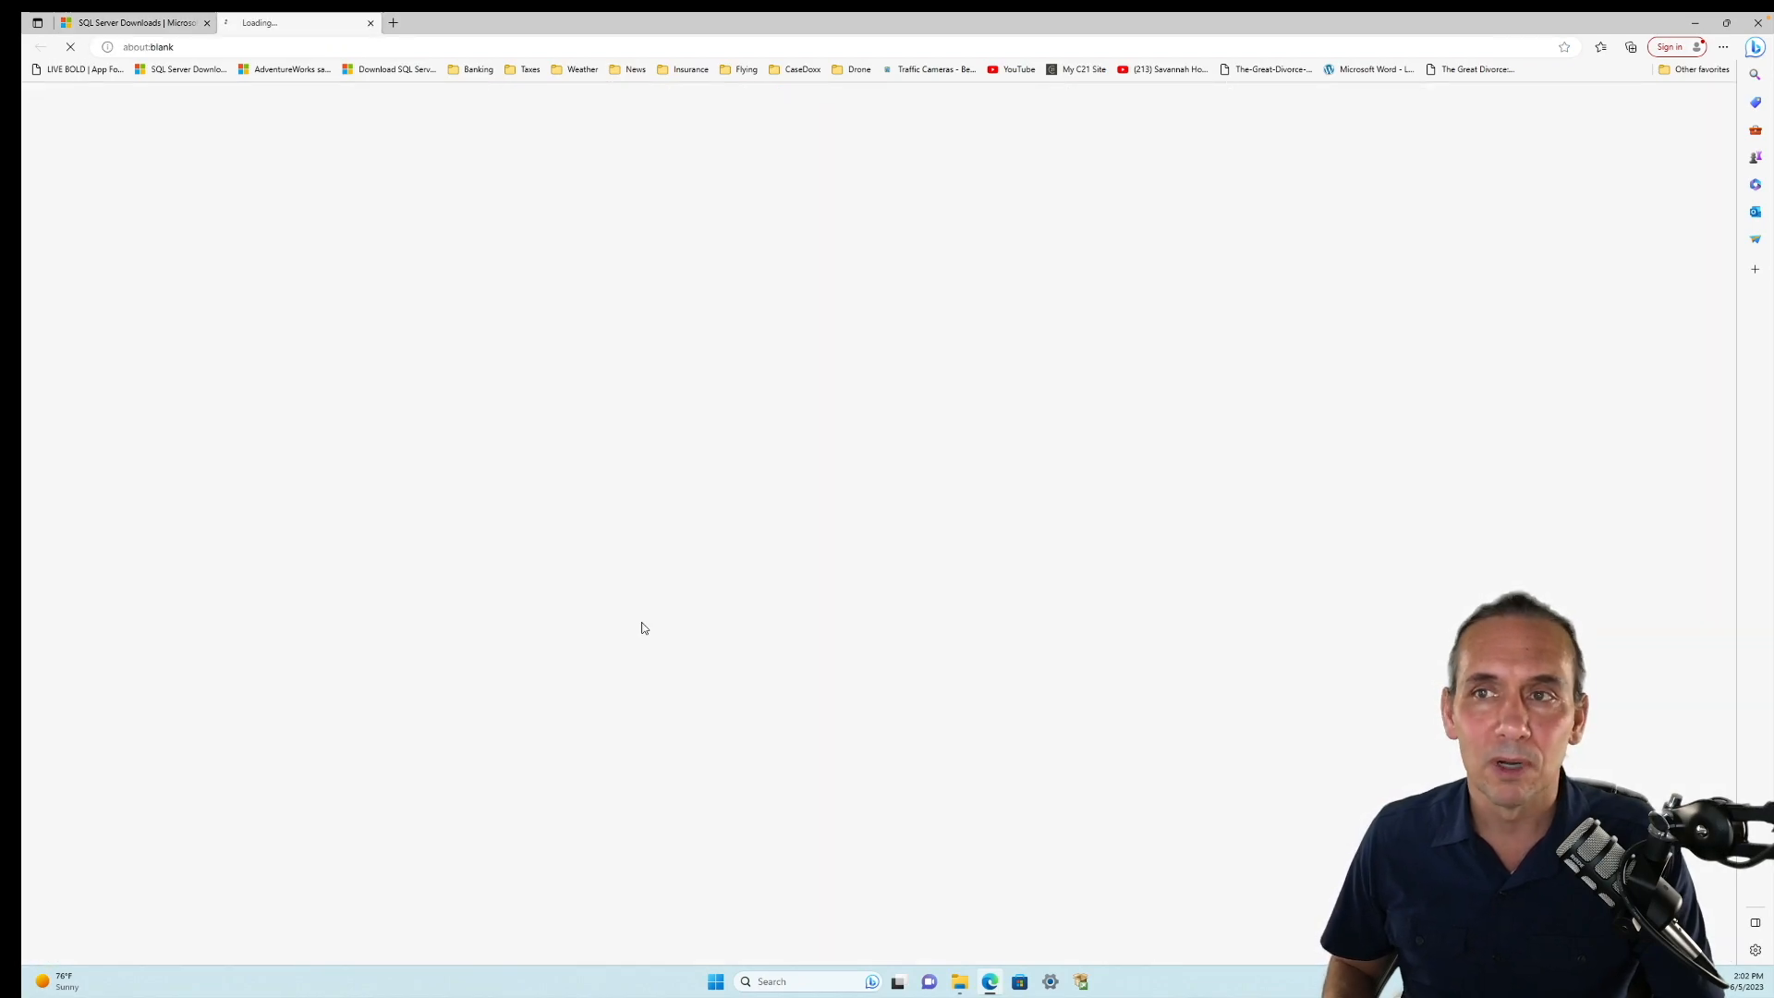
- Download SQL2022-SSEI-Dev.exe, run it, and allow it through the User Account Control prompt
{"action": "left_click", "coordinate": [641, 624]}
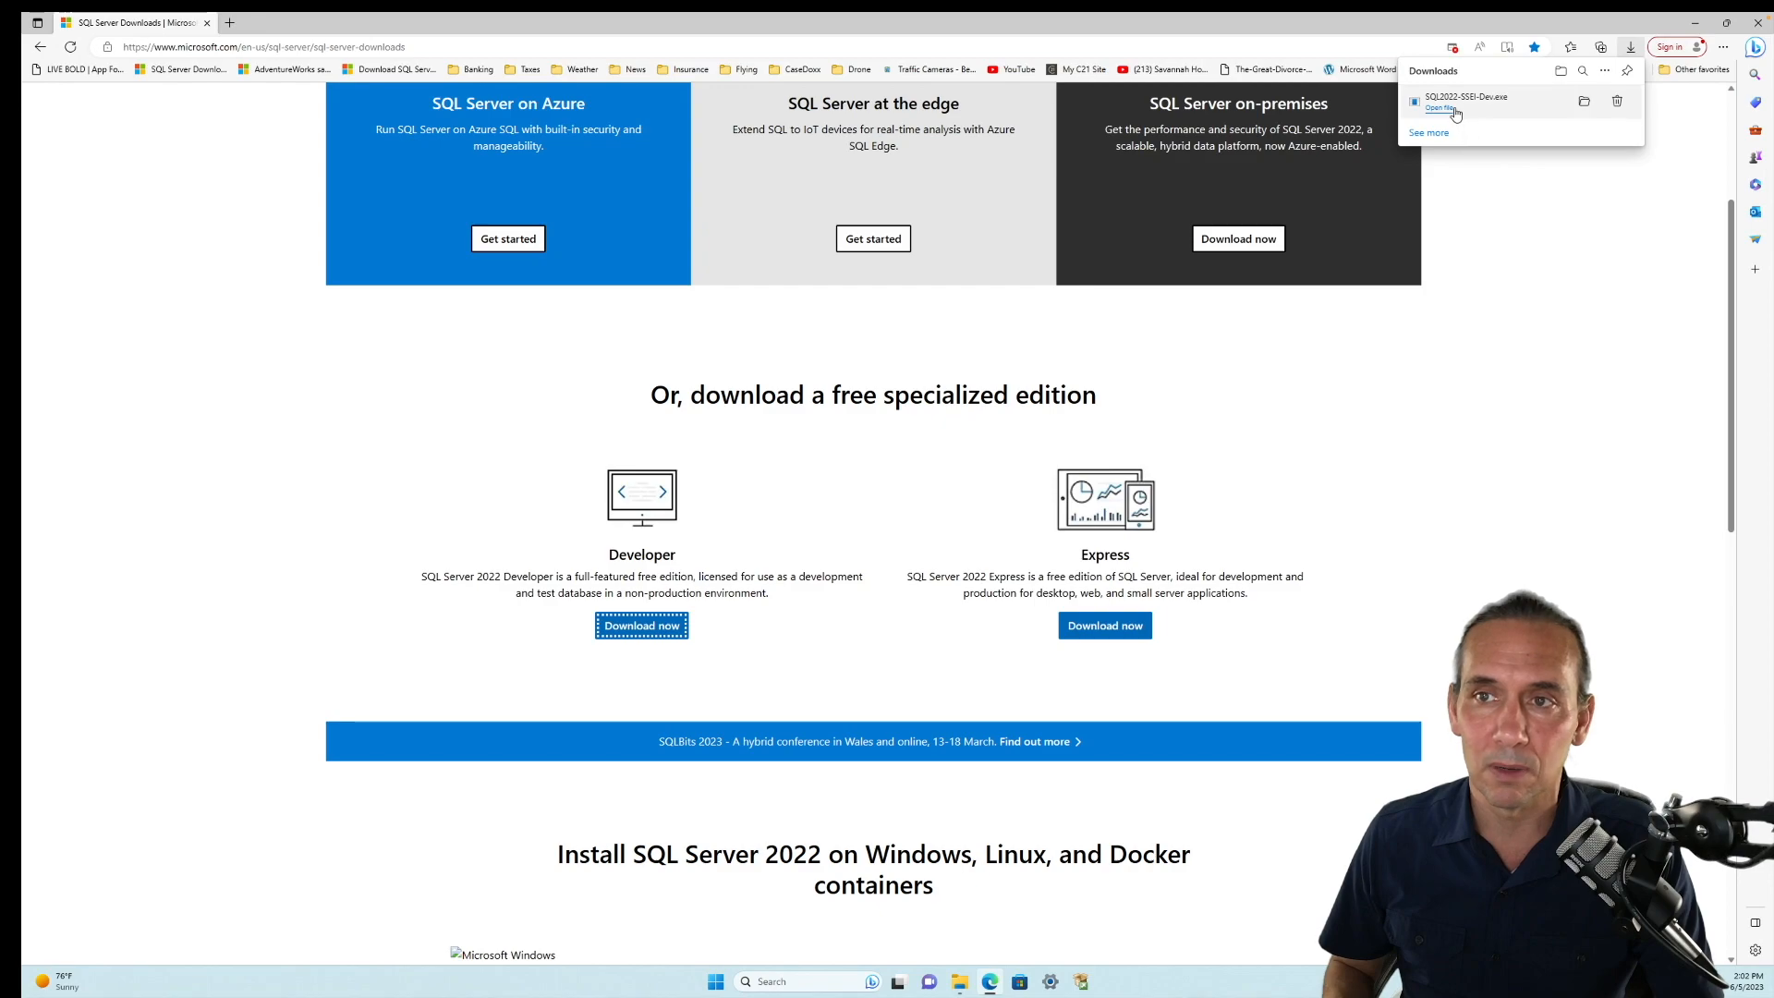
{"action": "left_click", "coordinate": [1440, 107]}
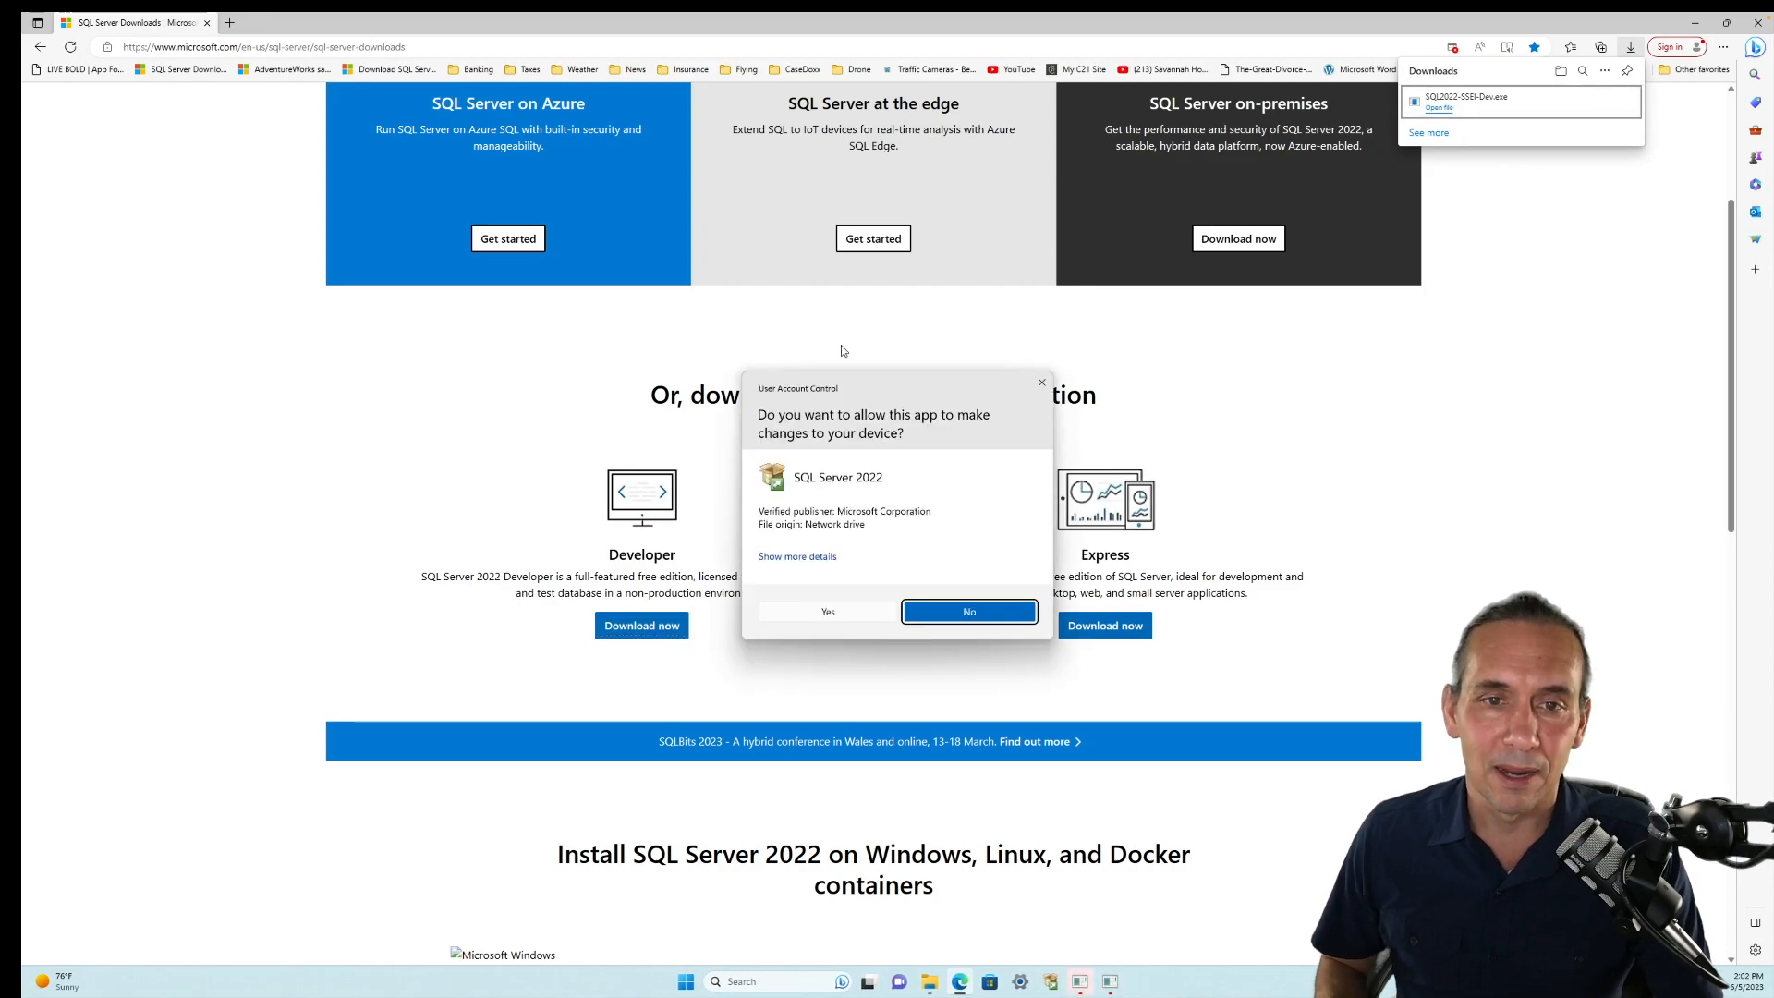
{"action": "mouse_move", "coordinate": [799, 640]}
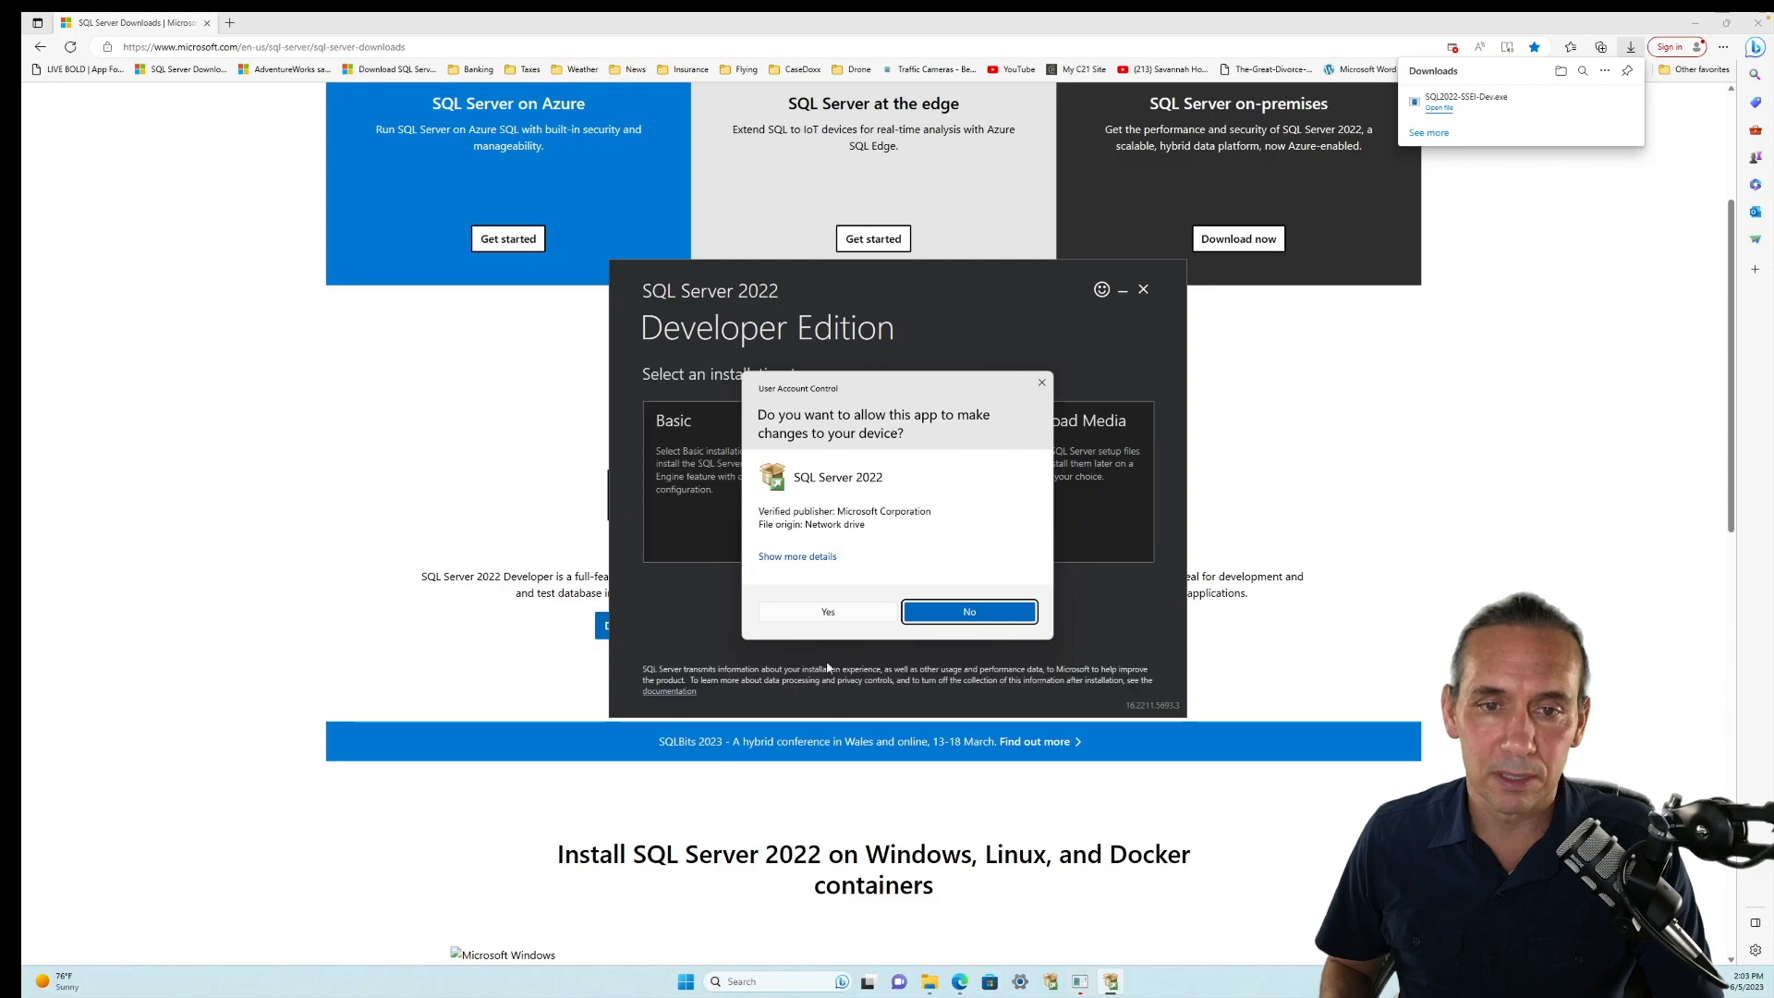
{"action": "left_click", "coordinate": [827, 611]}
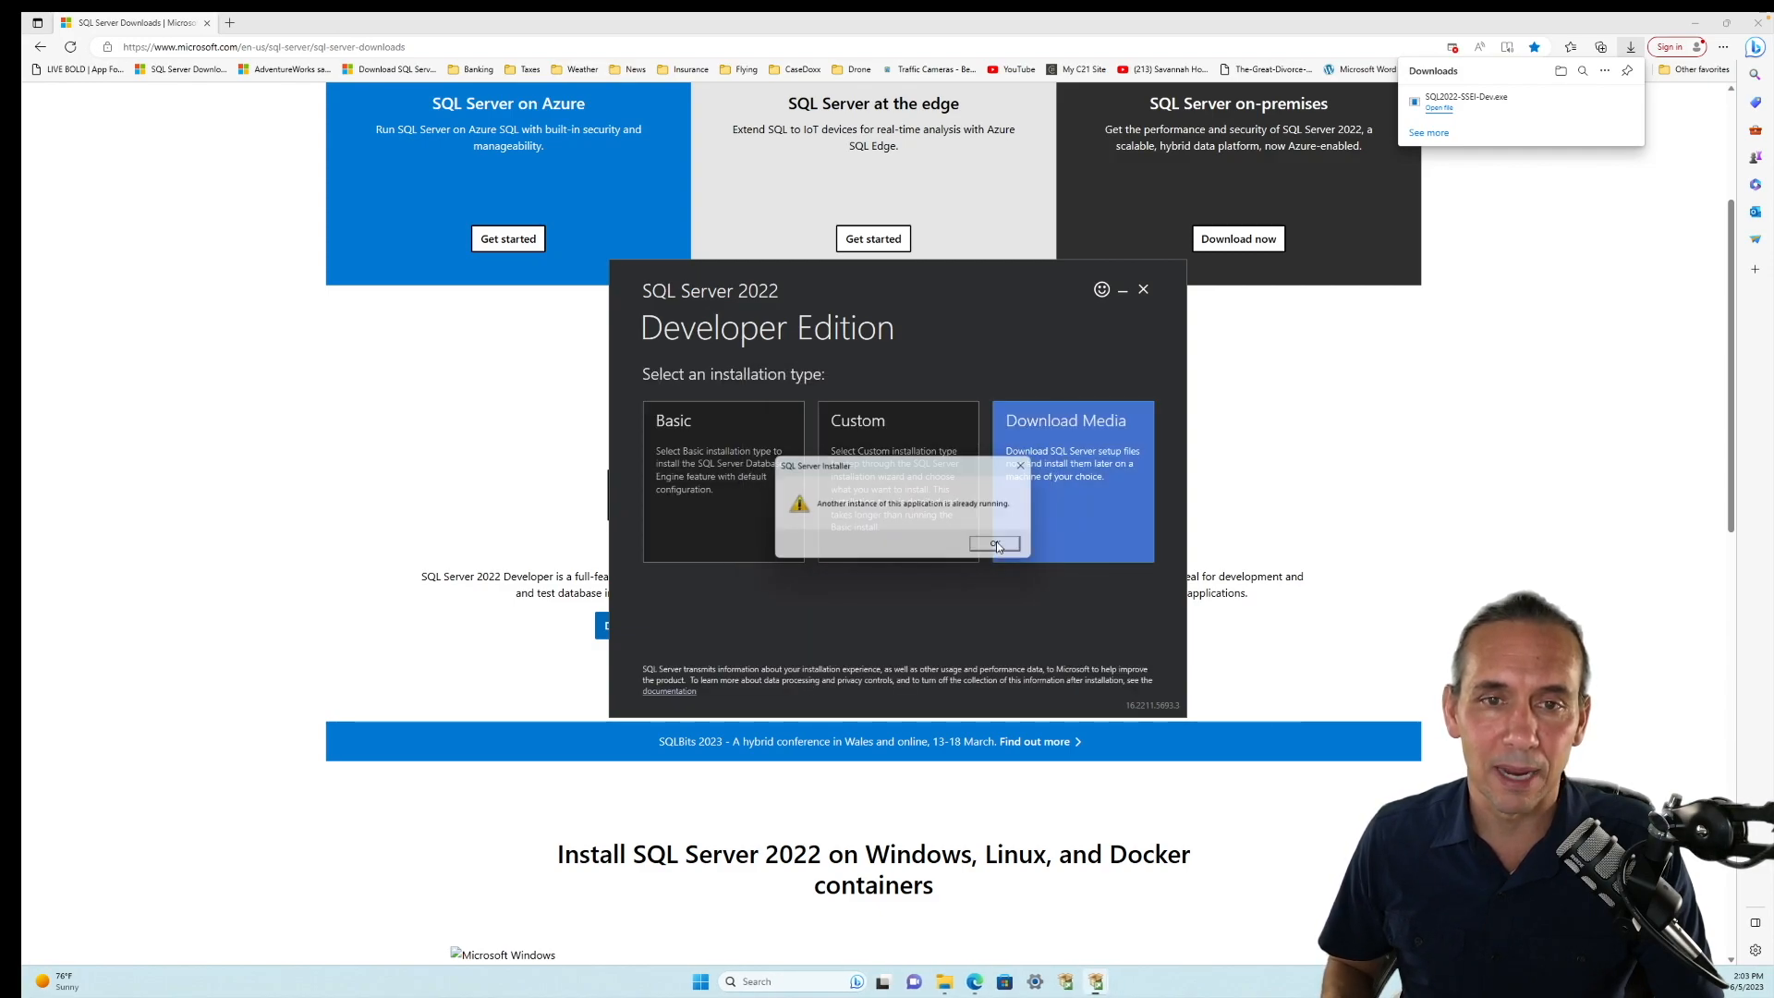
- Dismiss the already-running warning, choose a Basic installation and accept the license terms
{"action": "left_click", "coordinate": [994, 544]}
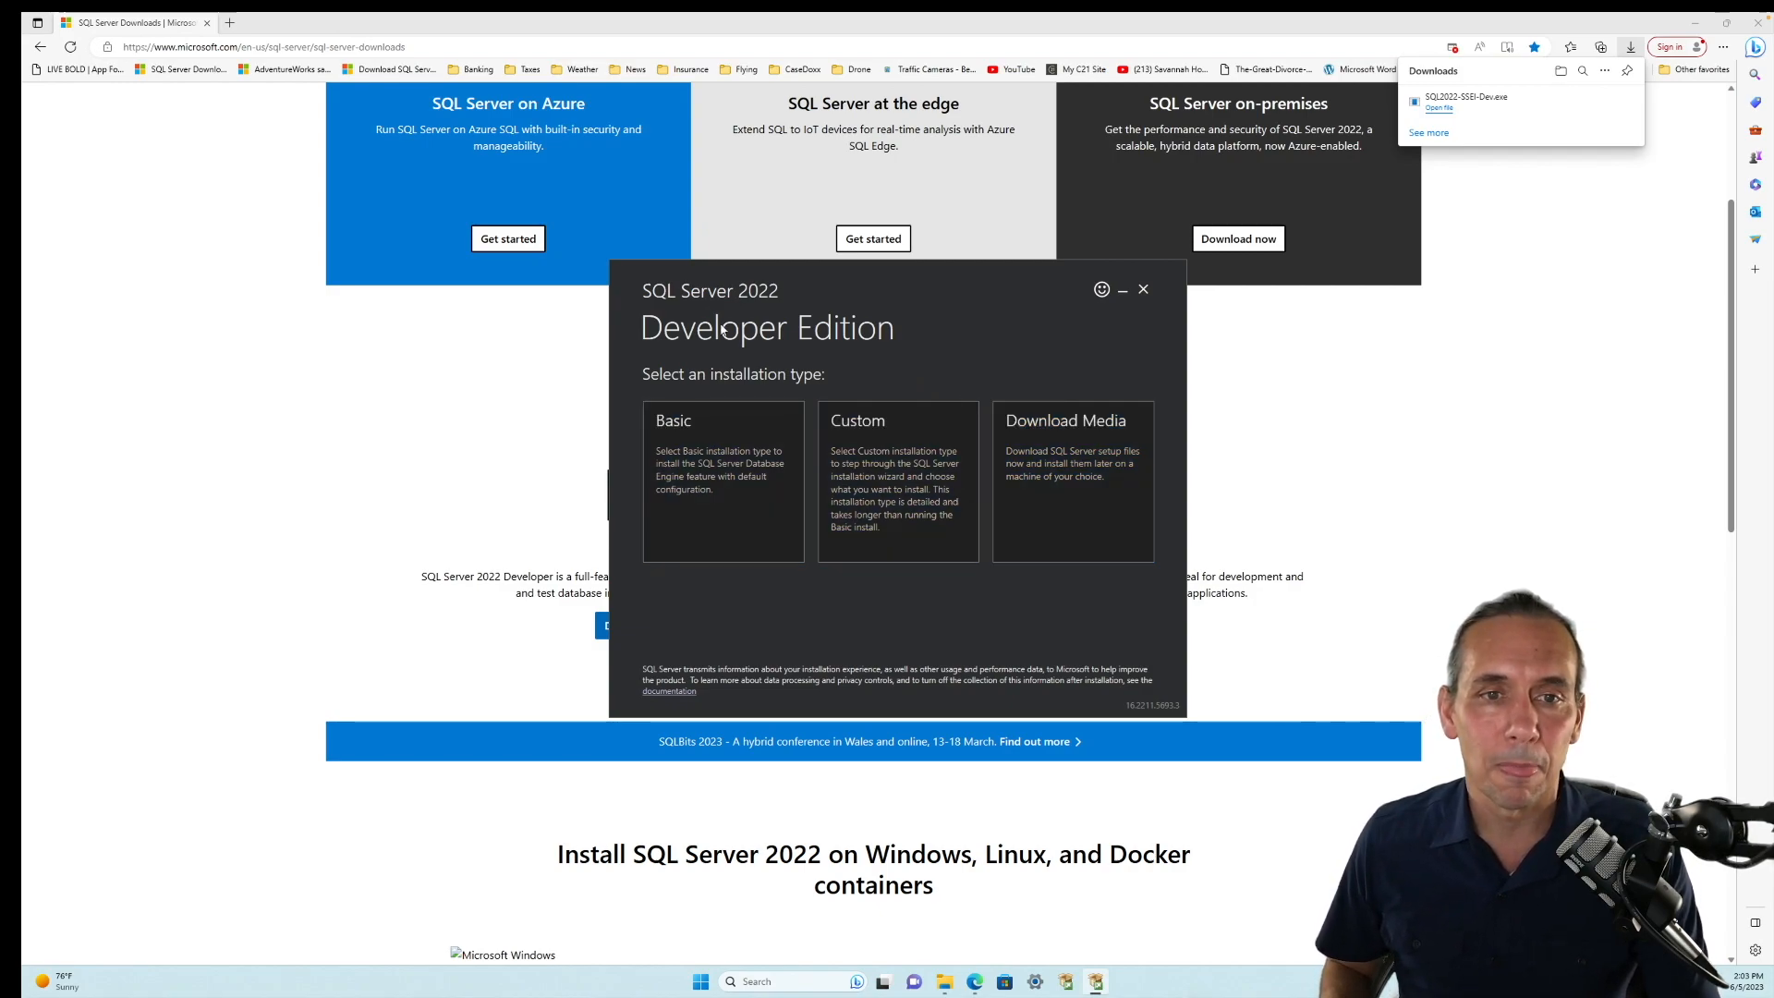
{"action": "mouse_move", "coordinate": [736, 357]}
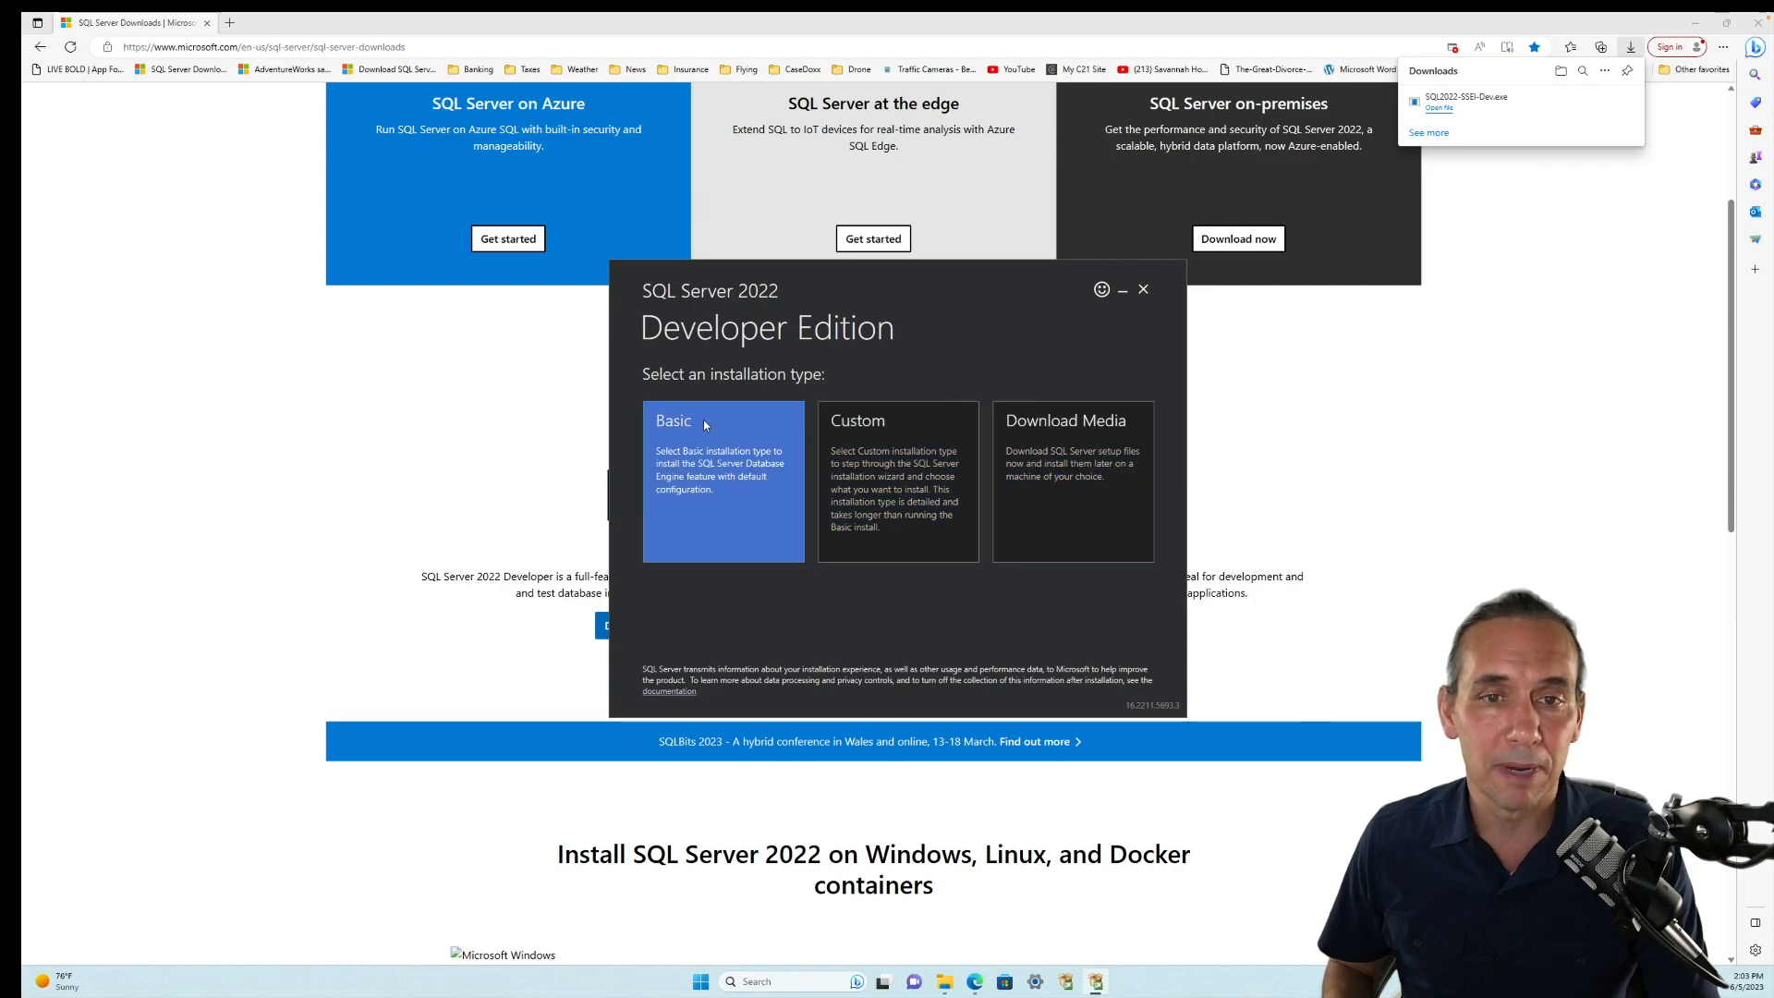
{"action": "mouse_move", "coordinate": [663, 438]}
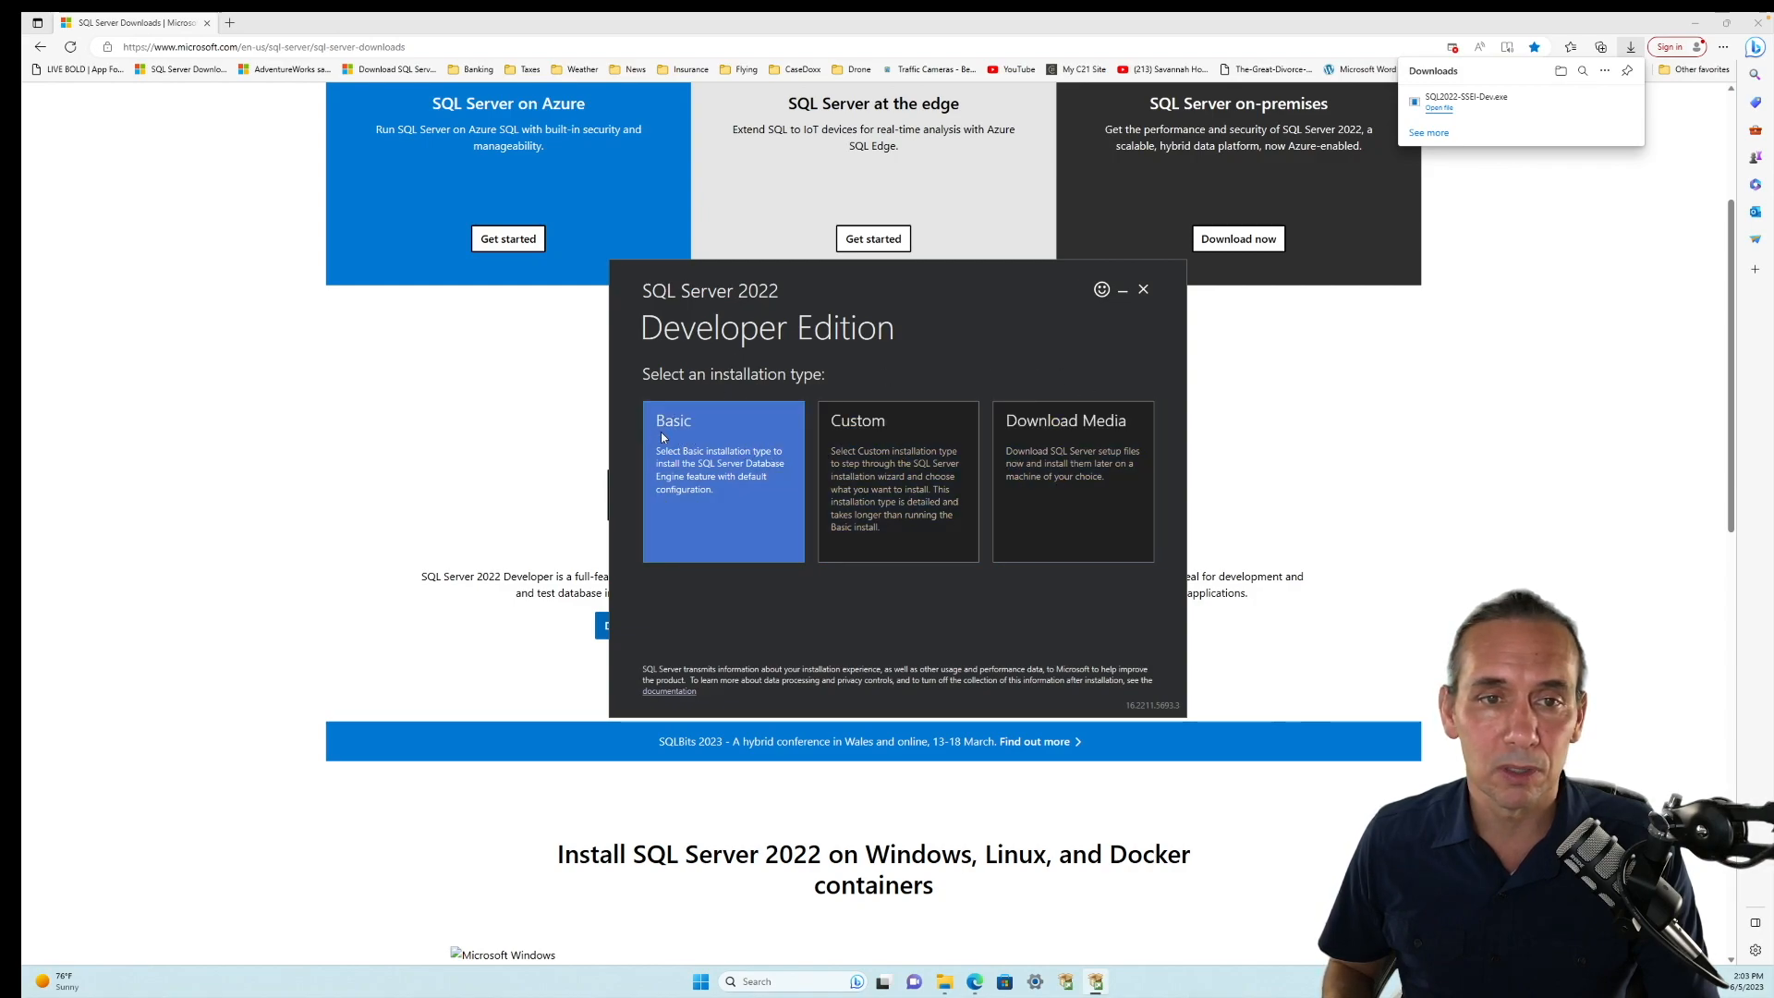
{"action": "left_click", "coordinate": [721, 479]}
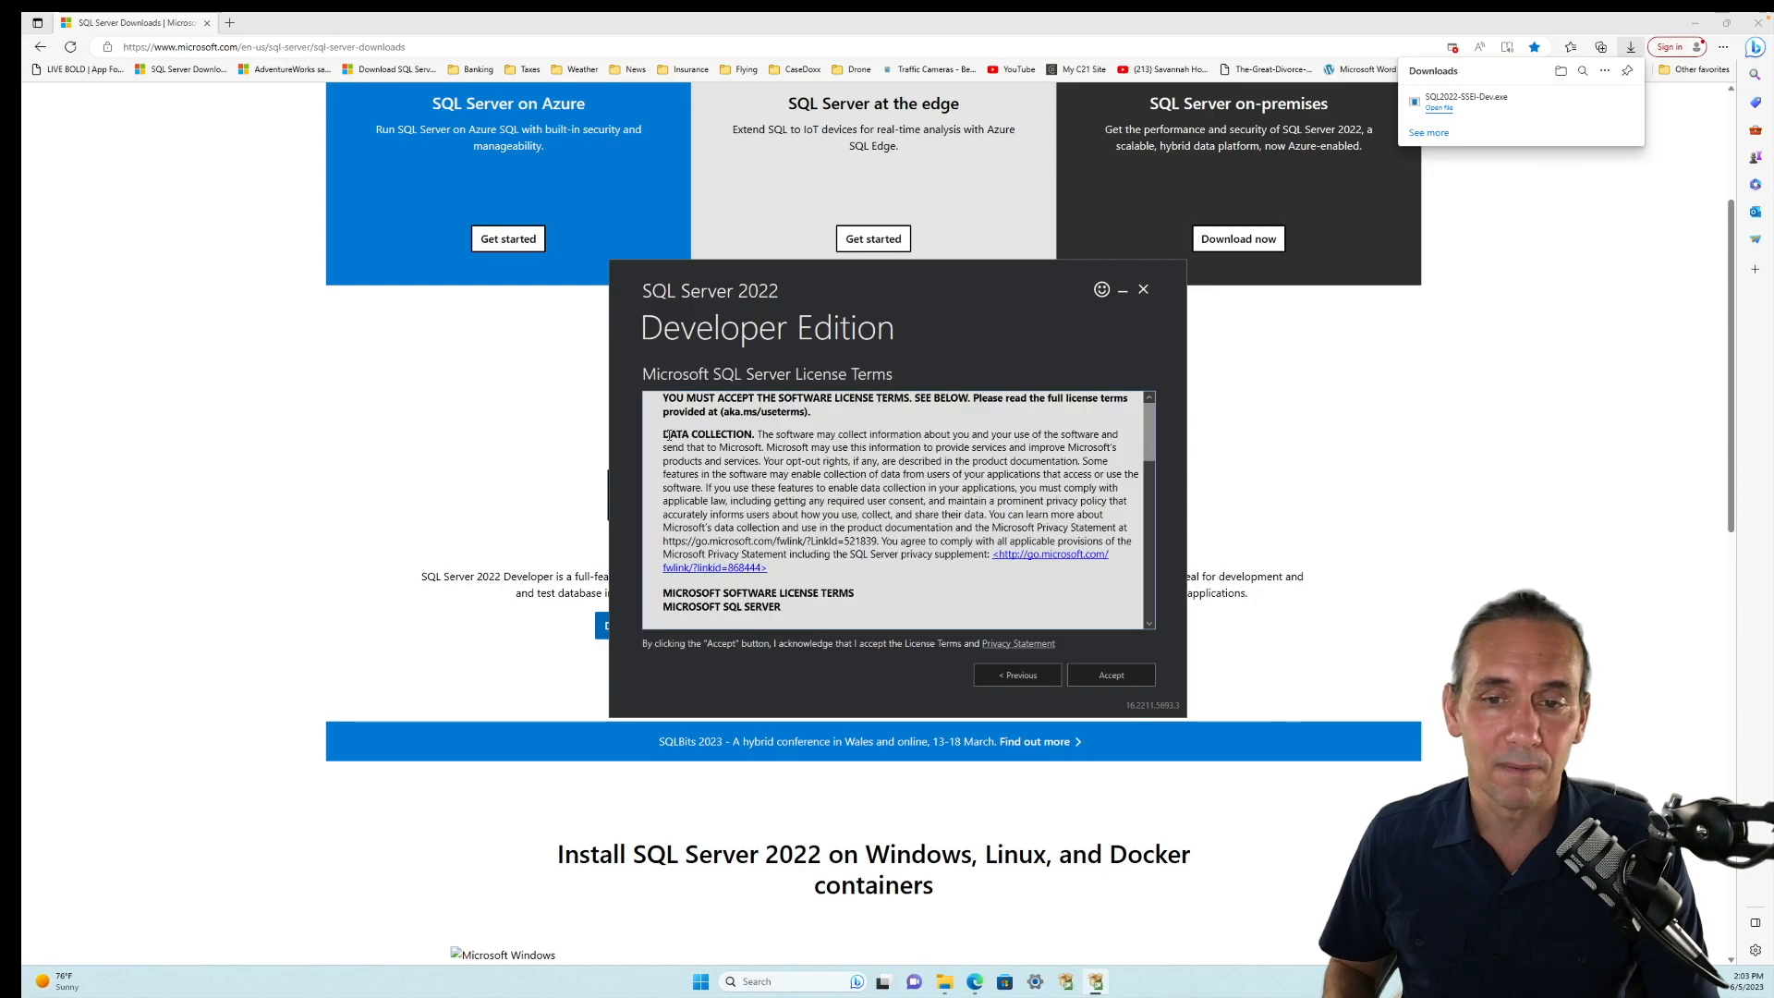
{"action": "left_click", "coordinate": [1110, 674]}
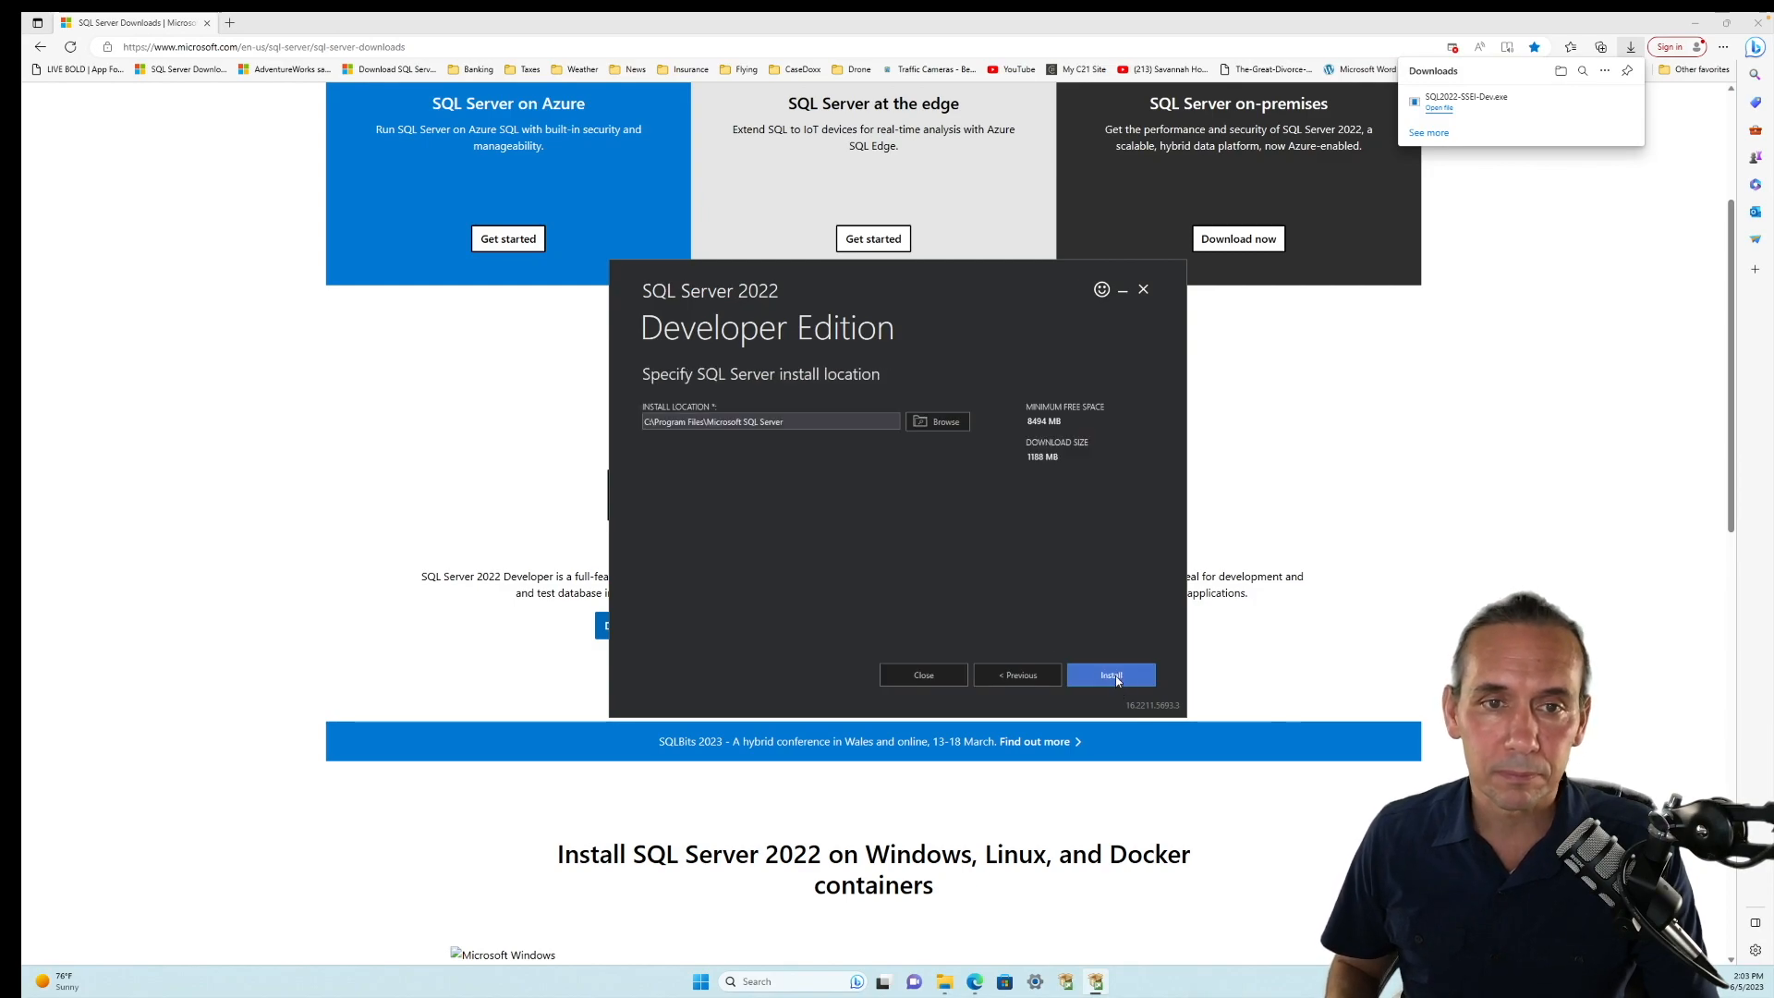
{"action": "mouse_move", "coordinate": [969, 608]}
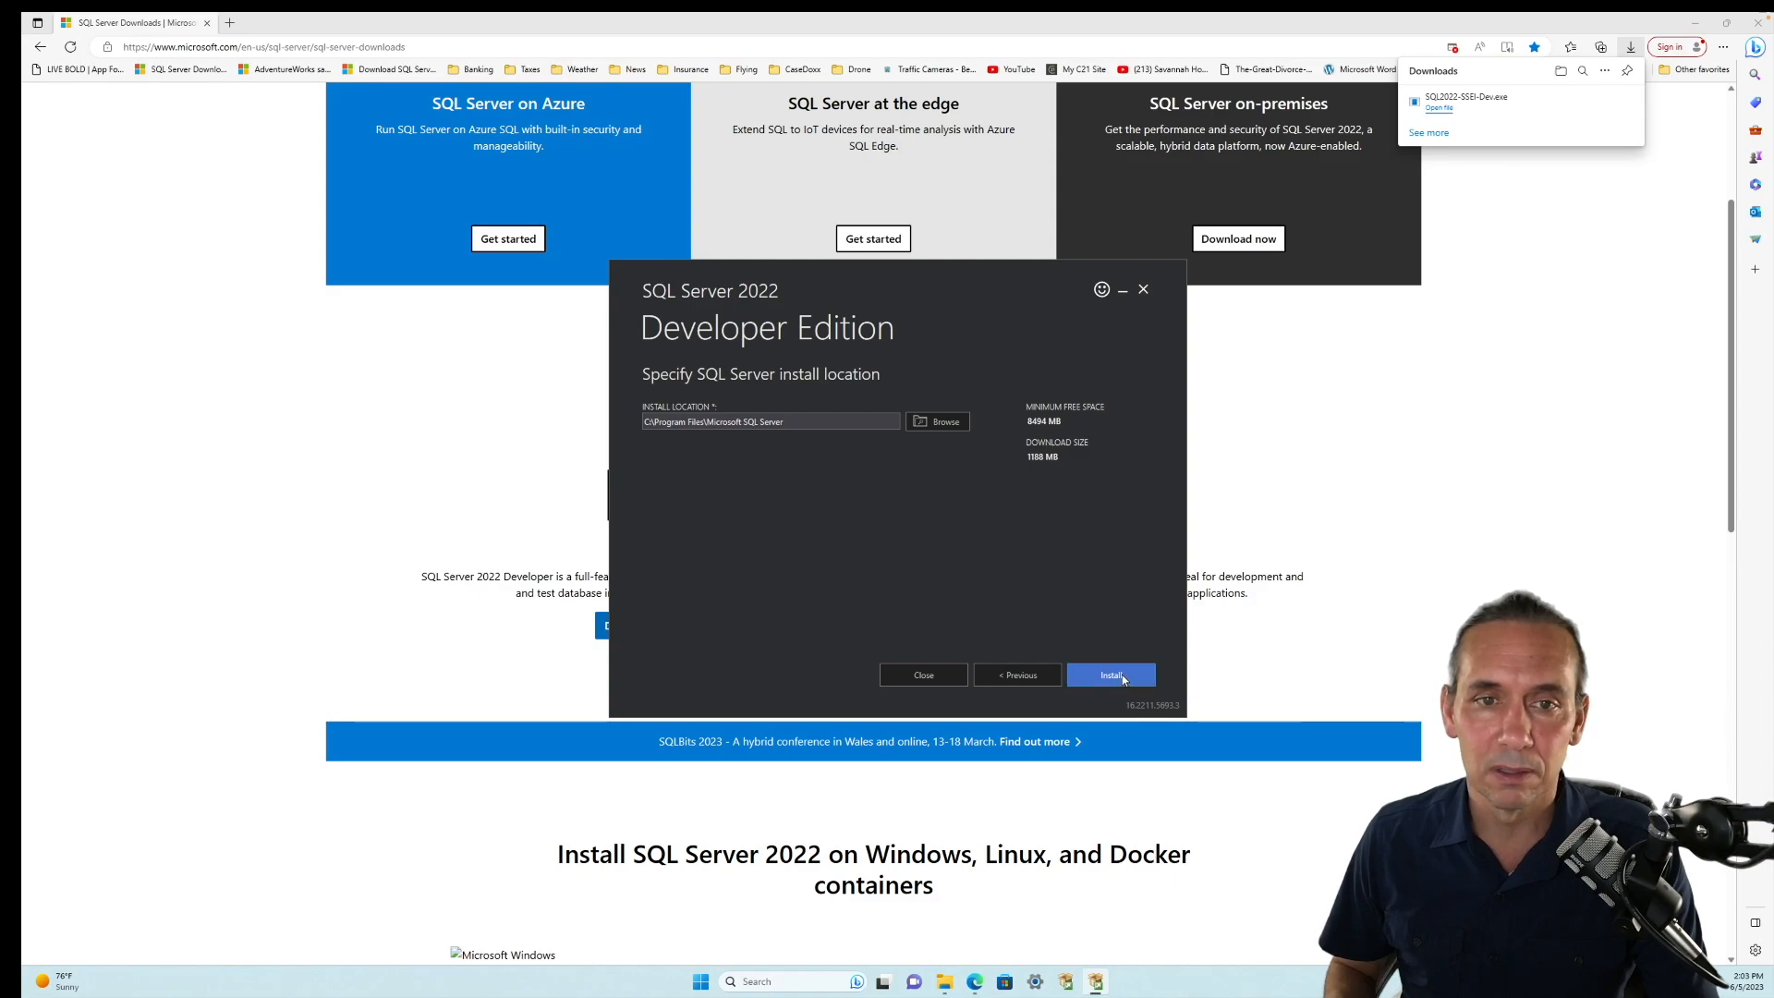
{"action": "mouse_move", "coordinate": [730, 439]}
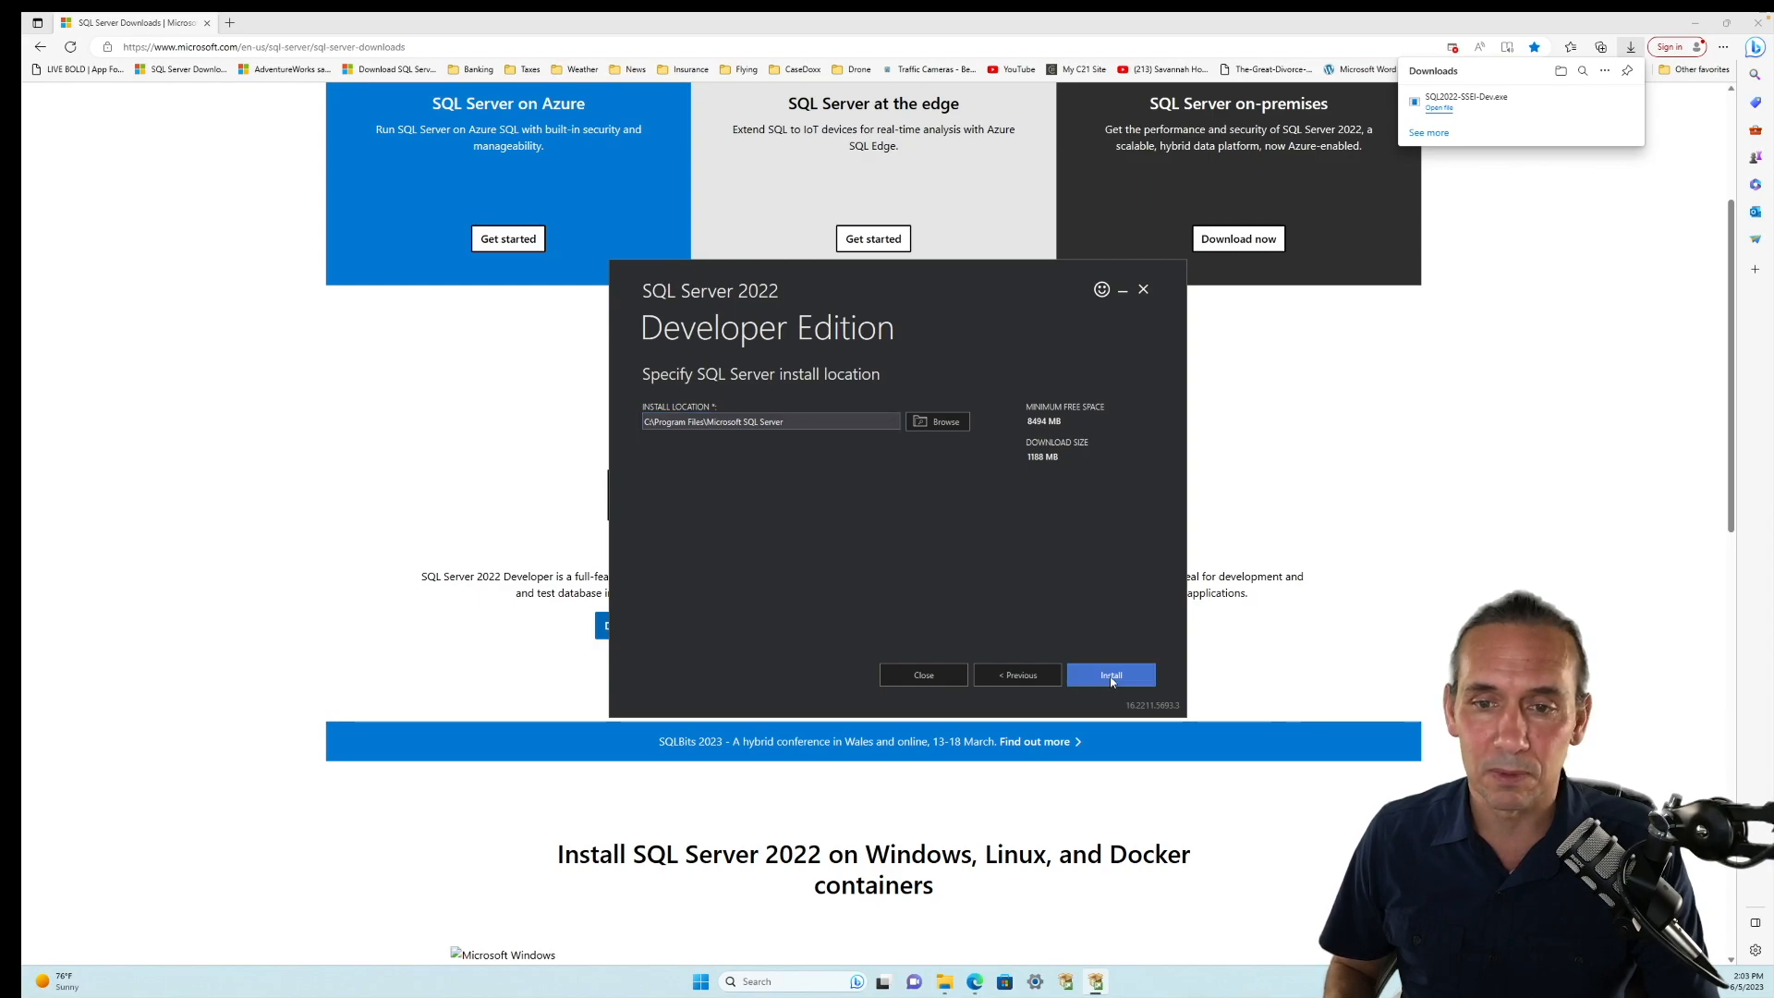
- Install SQL Server 2022 Developer to the default location as the MSSQLSERVER instance
{"action": "left_click", "coordinate": [1109, 674]}
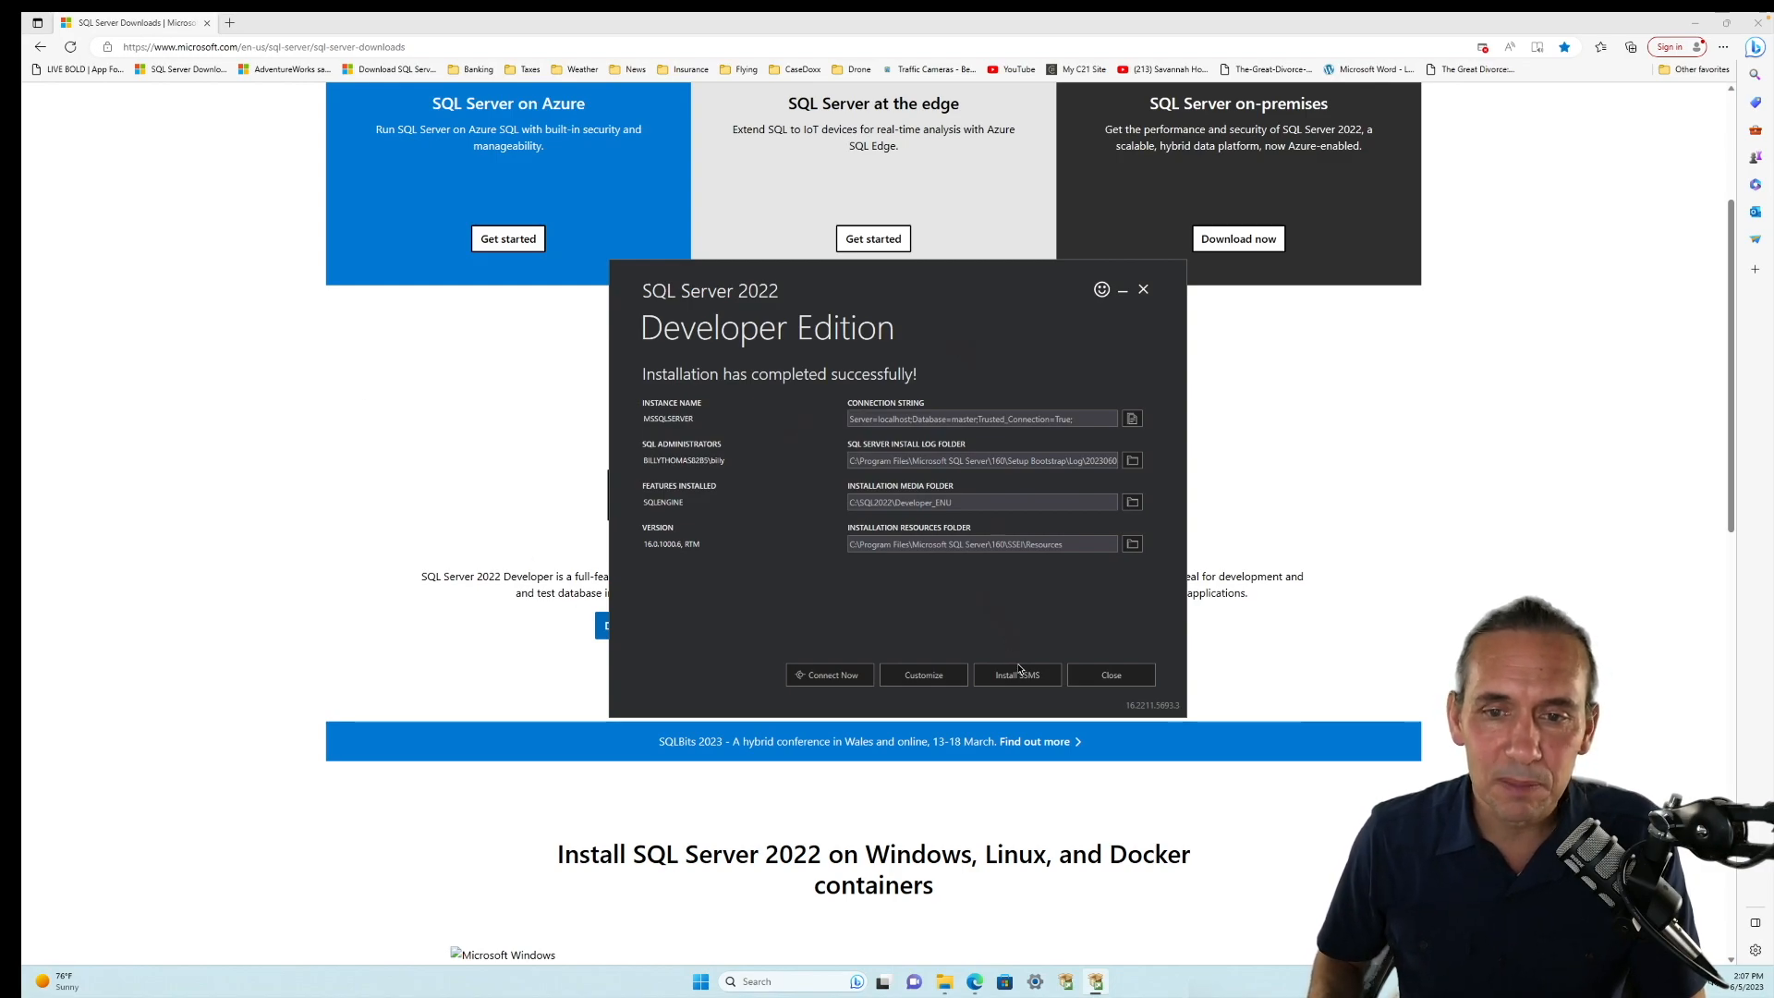
- Follow the installer's SSMS link and download the SSMS 19.1 installer from Microsoft Learn
{"action": "left_click", "coordinate": [1016, 674]}
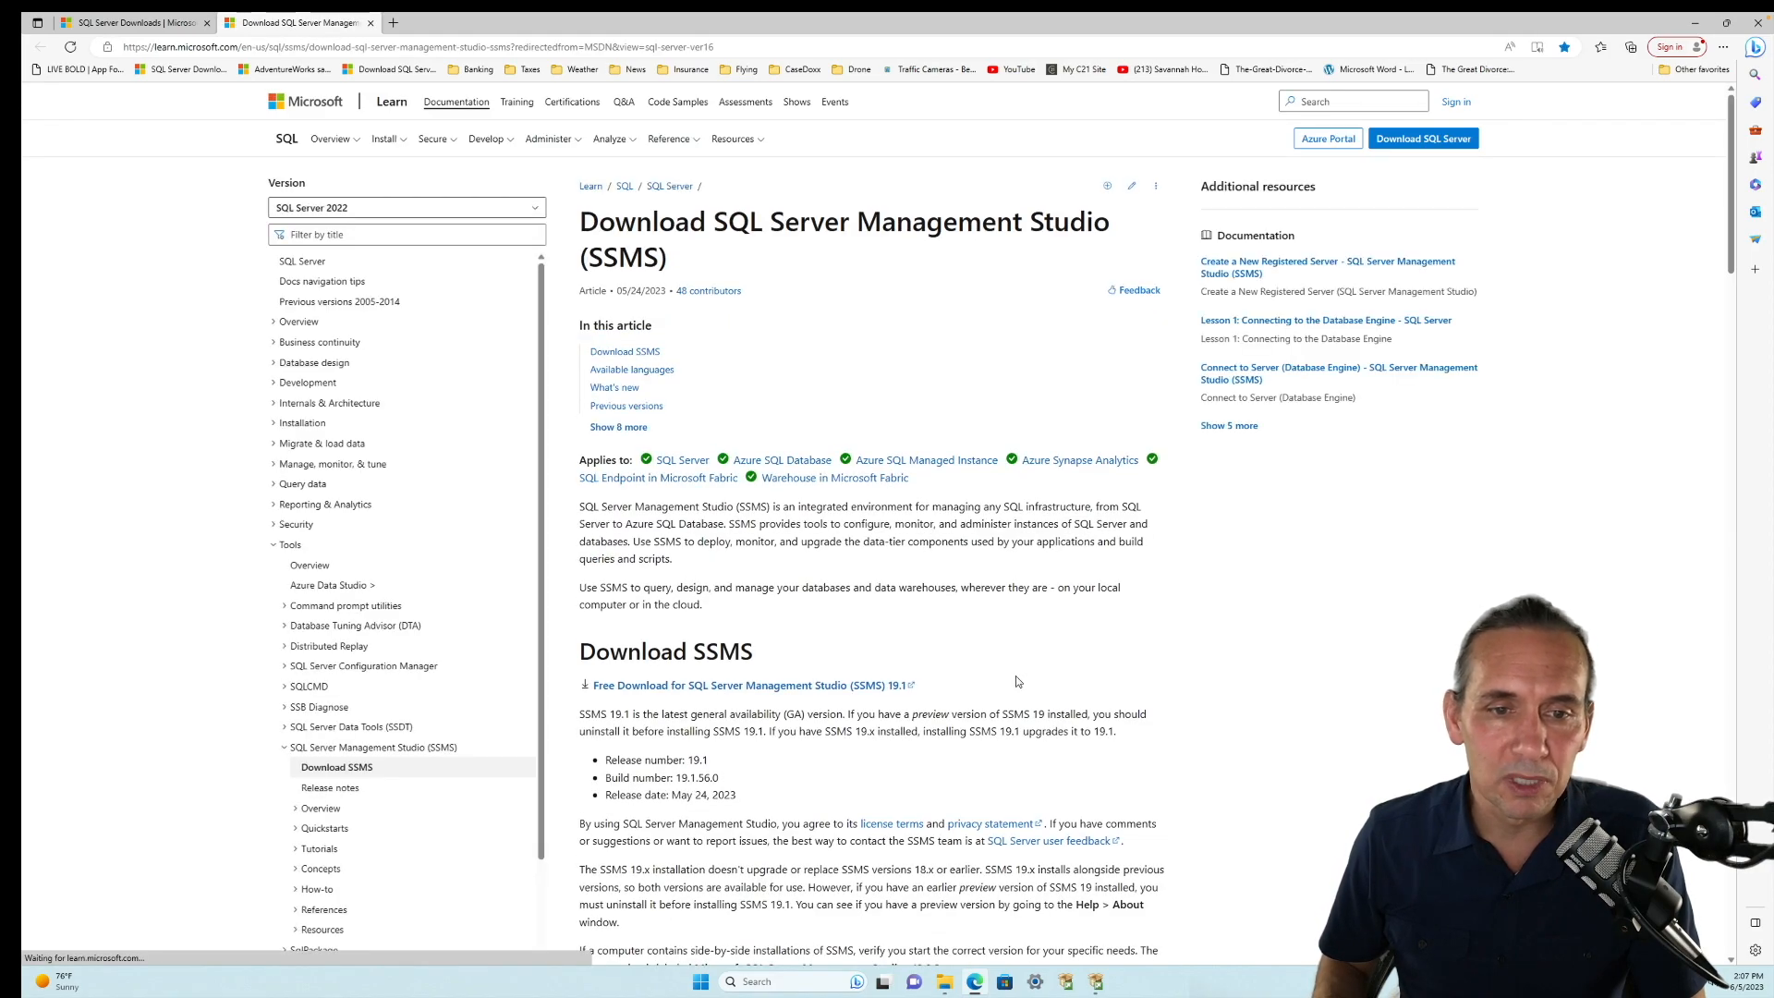
{"action": "mouse_move", "coordinate": [665, 651]}
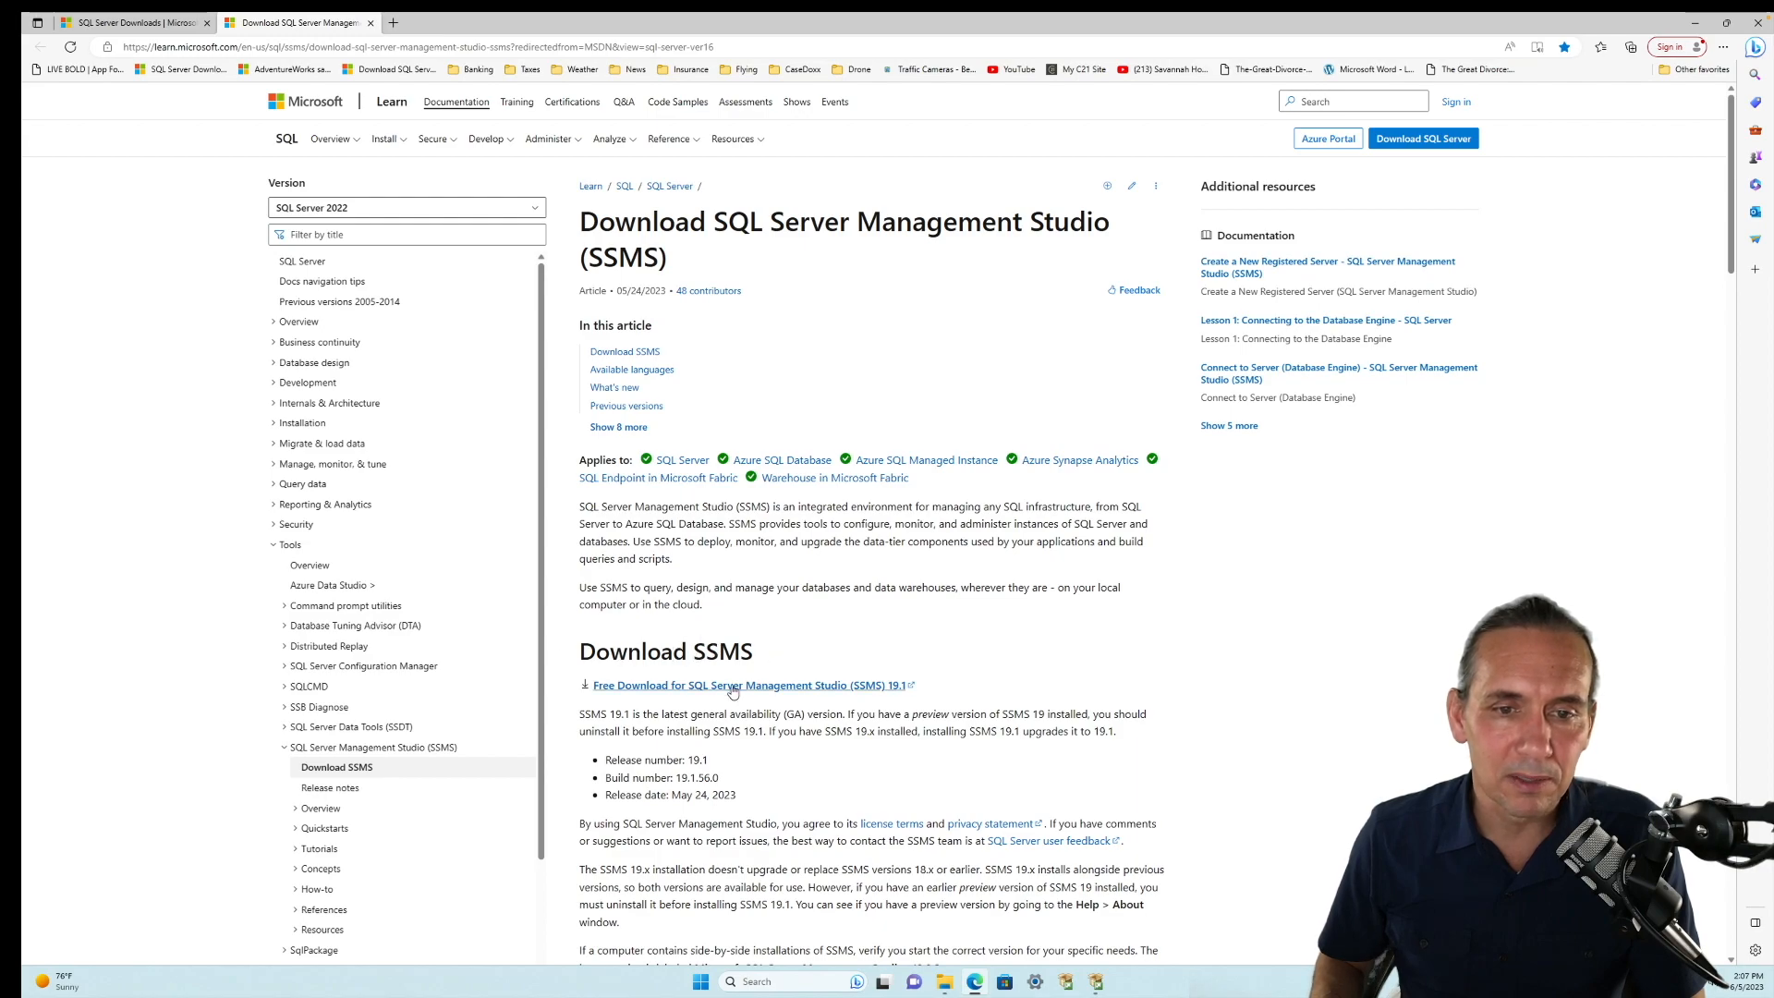
{"action": "left_click", "coordinate": [750, 685]}
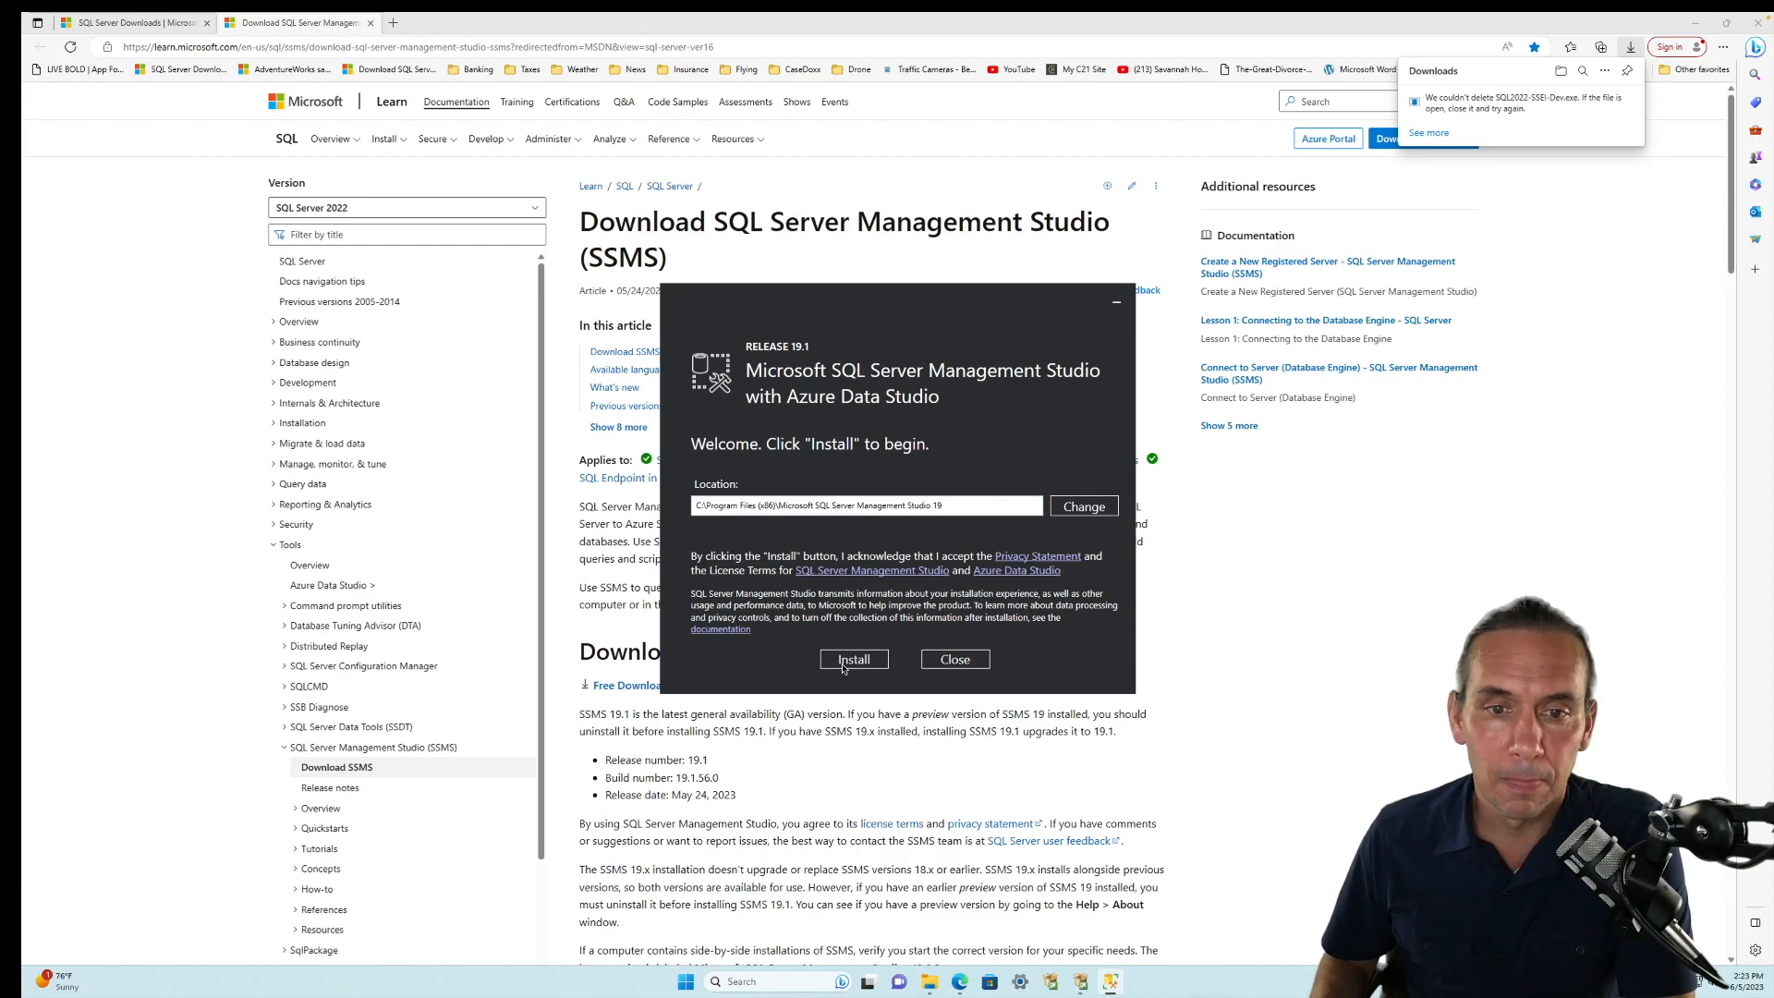
- Install SSMS 19.1 to the default location, allowing UAC, and close the completed setup
{"action": "left_click", "coordinate": [853, 660]}
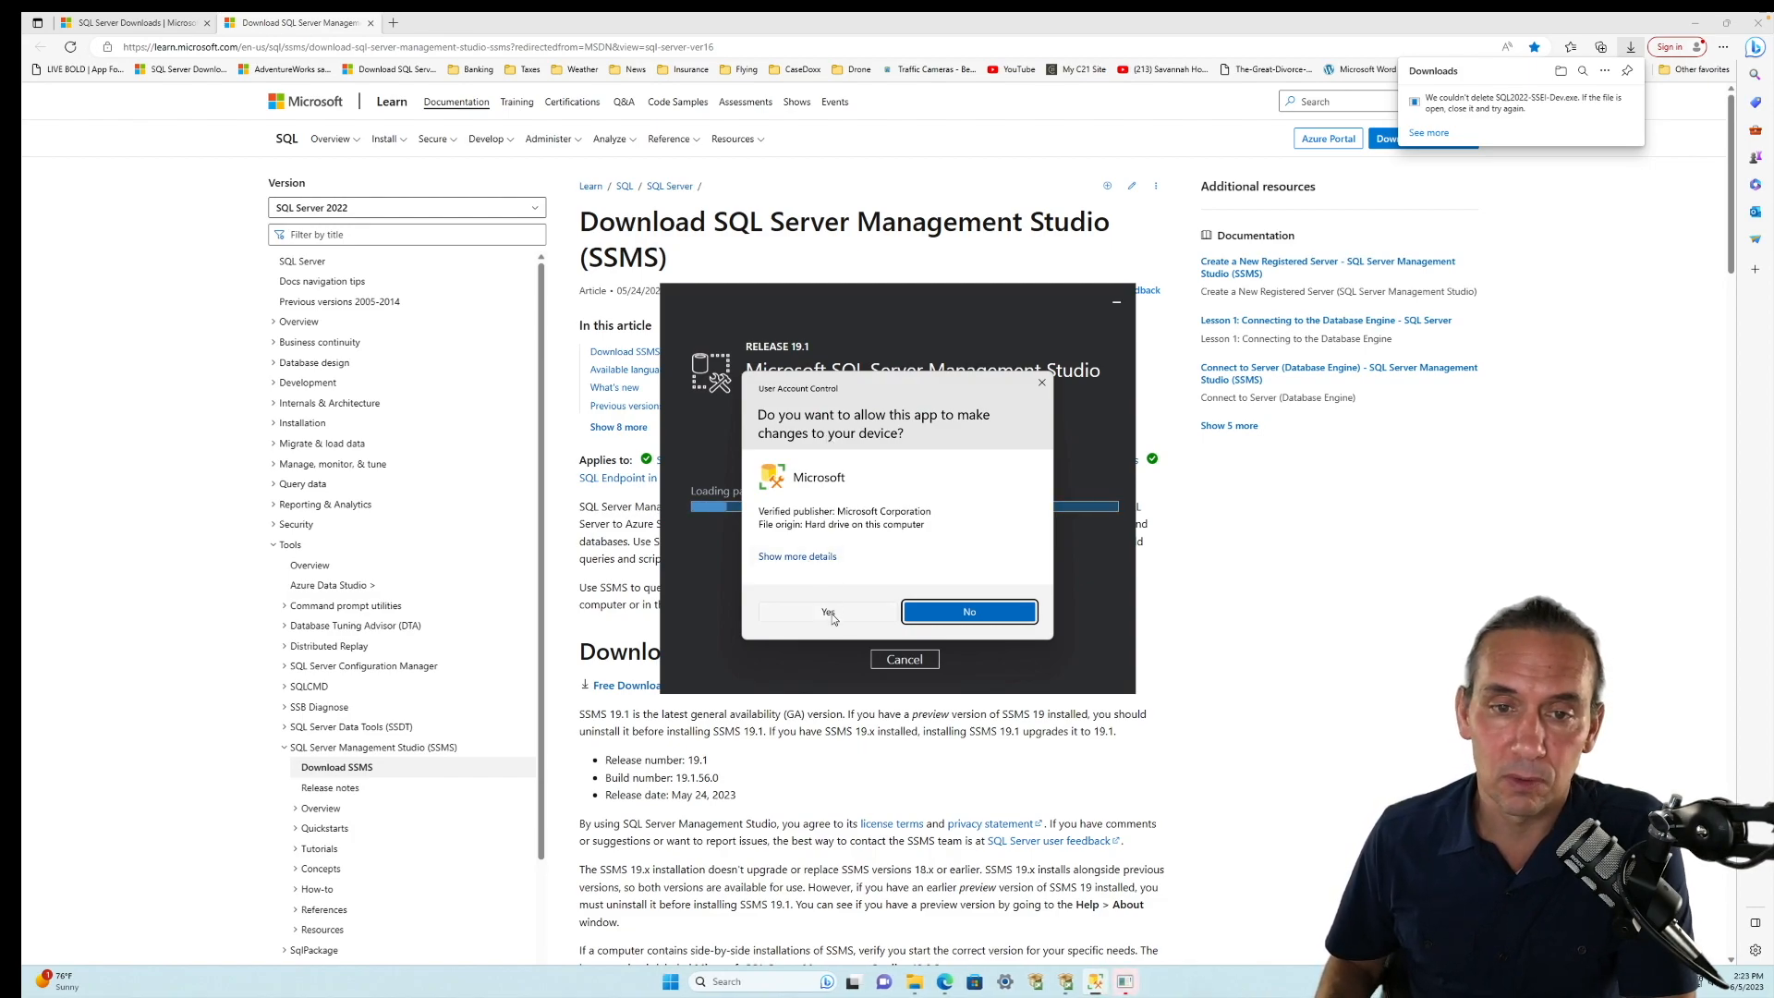
{"action": "left_click", "coordinate": [827, 611]}
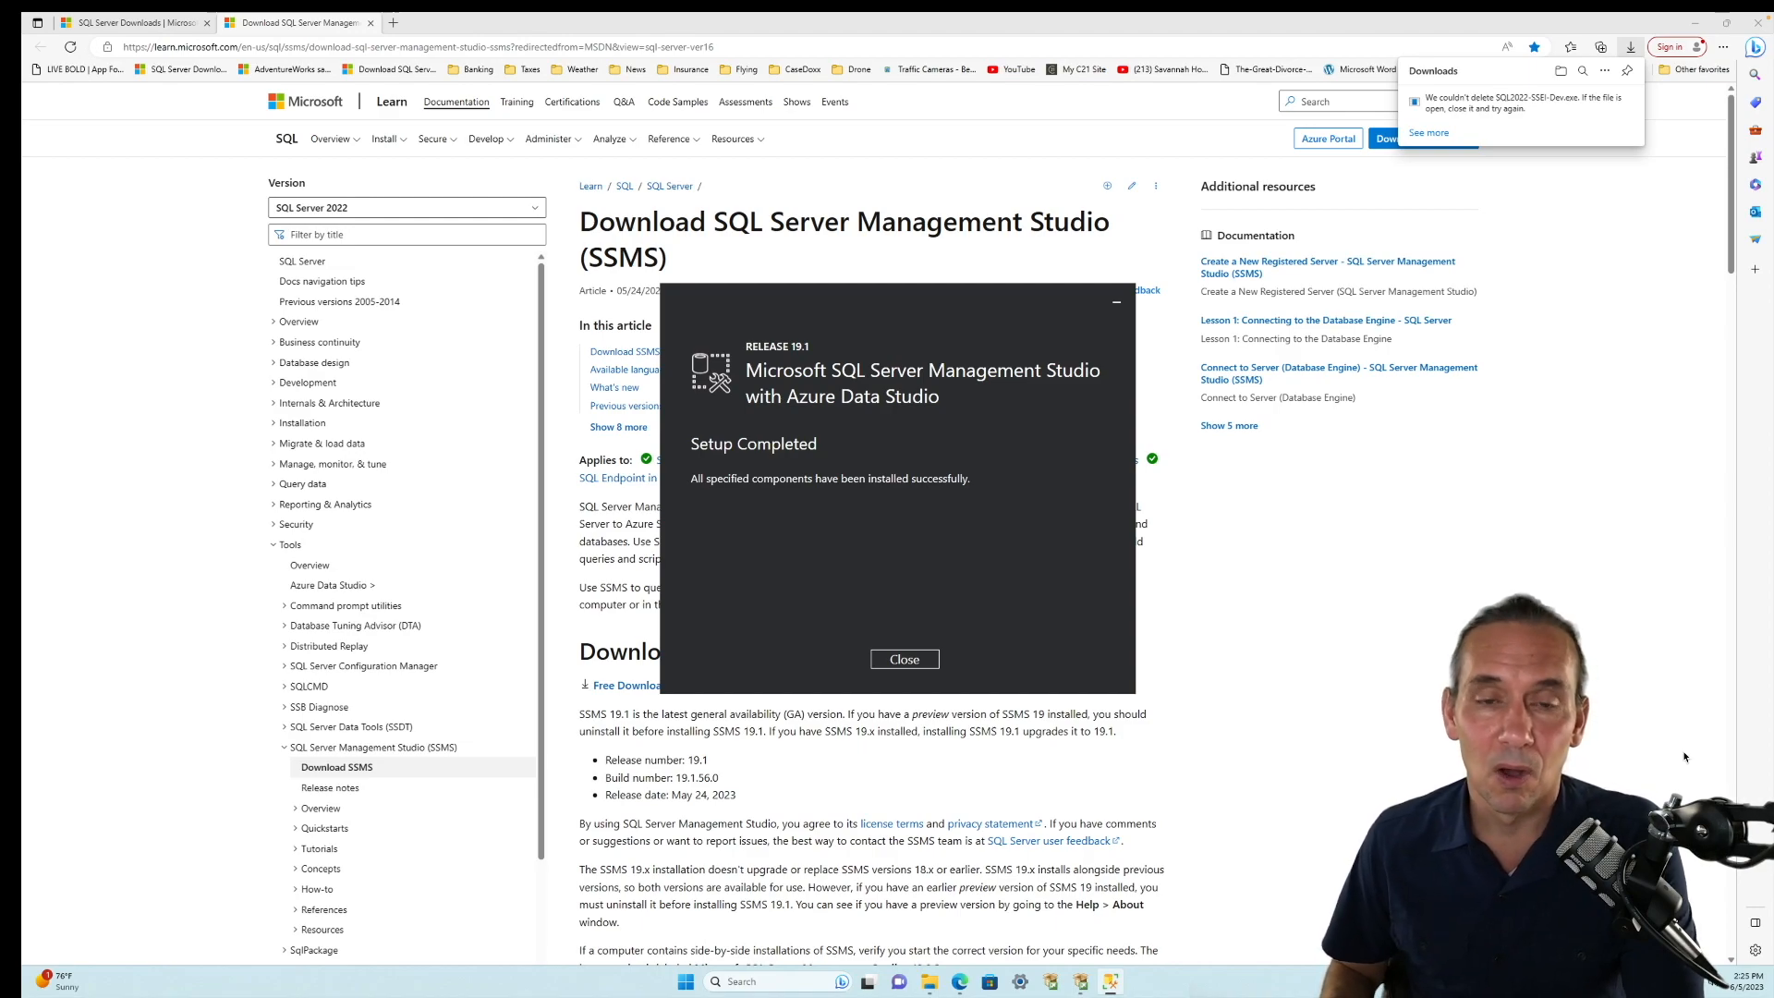
{"action": "mouse_move", "coordinate": [1629, 712]}
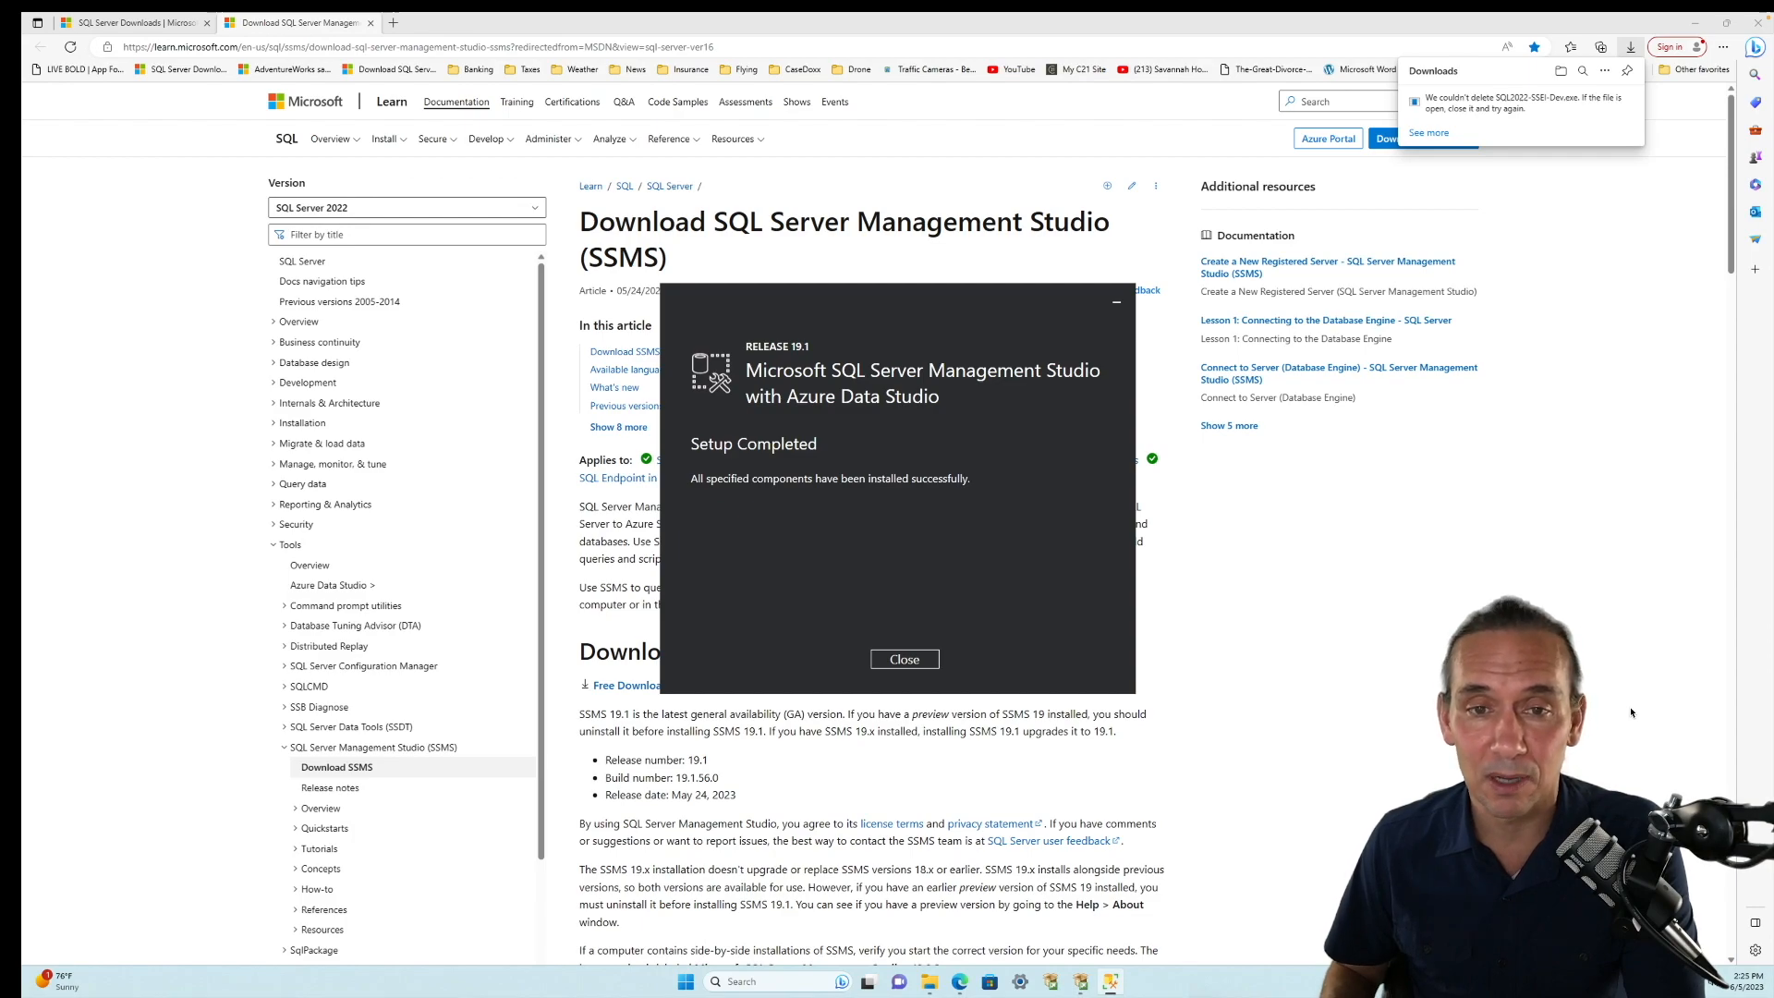
{"action": "mouse_move", "coordinate": [1271, 783]}
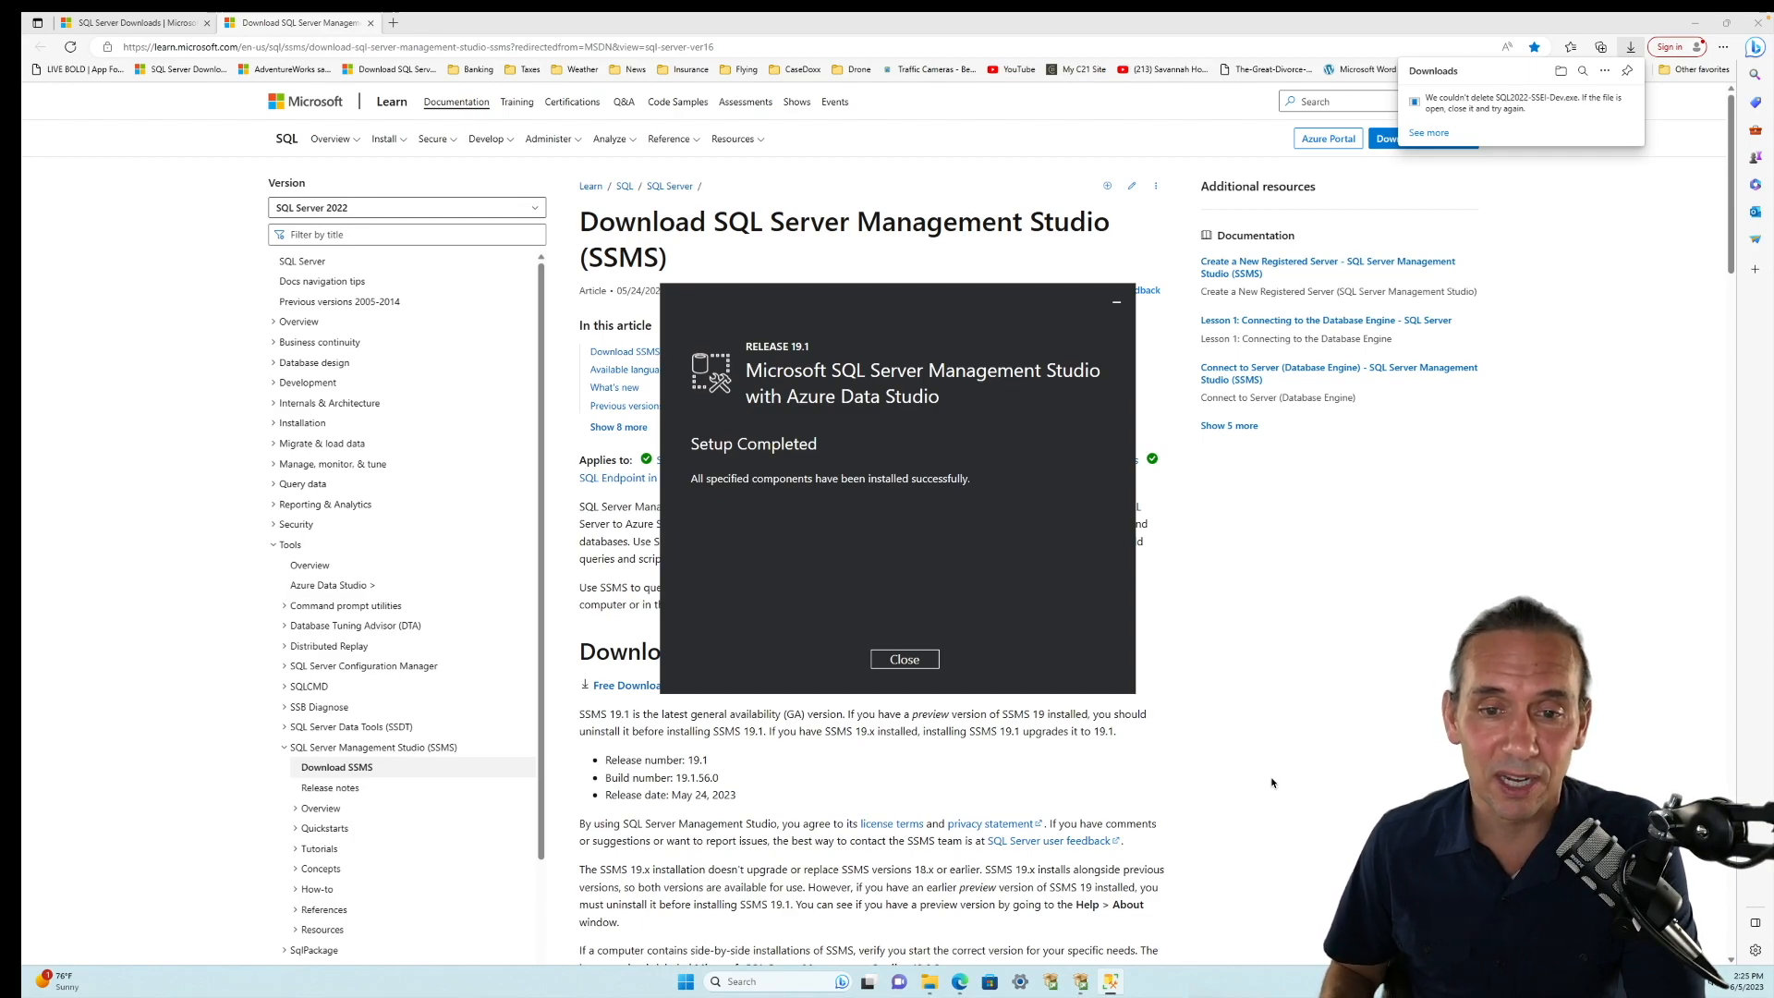
{"action": "left_click", "coordinate": [903, 659]}
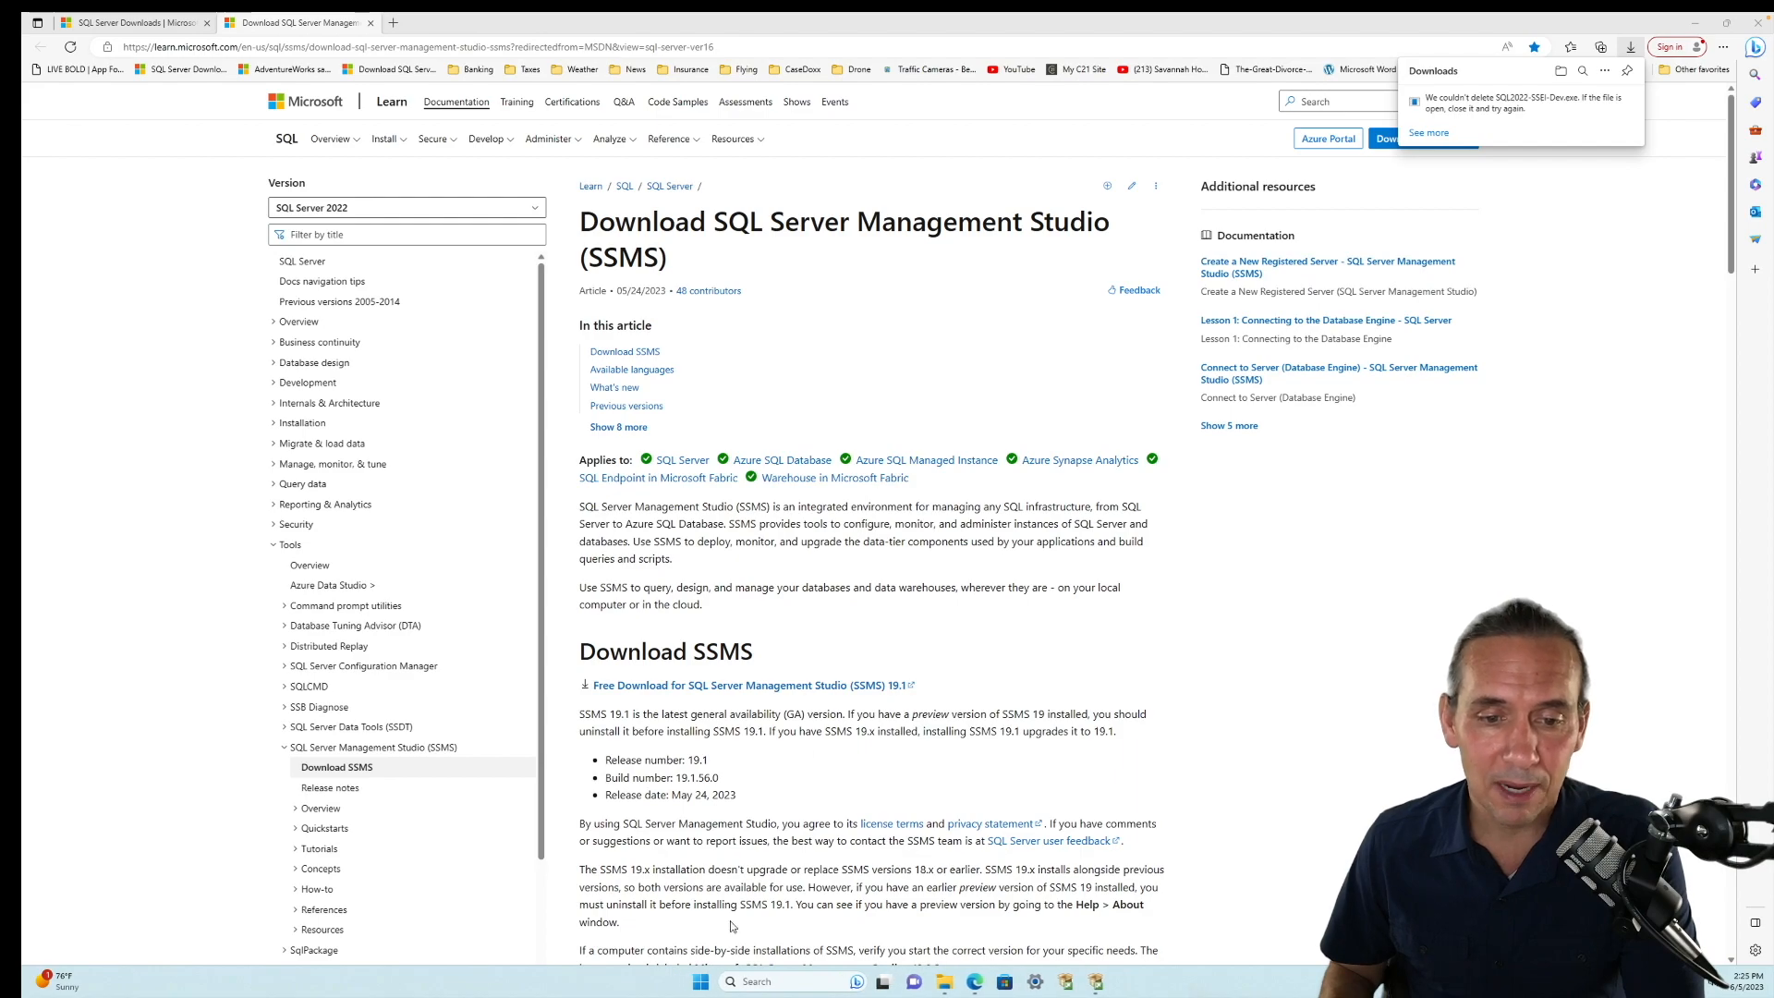
- Search Windows for 'SSMS' and launch SQL Server Management Studio
{"action": "left_click", "coordinate": [756, 981]}
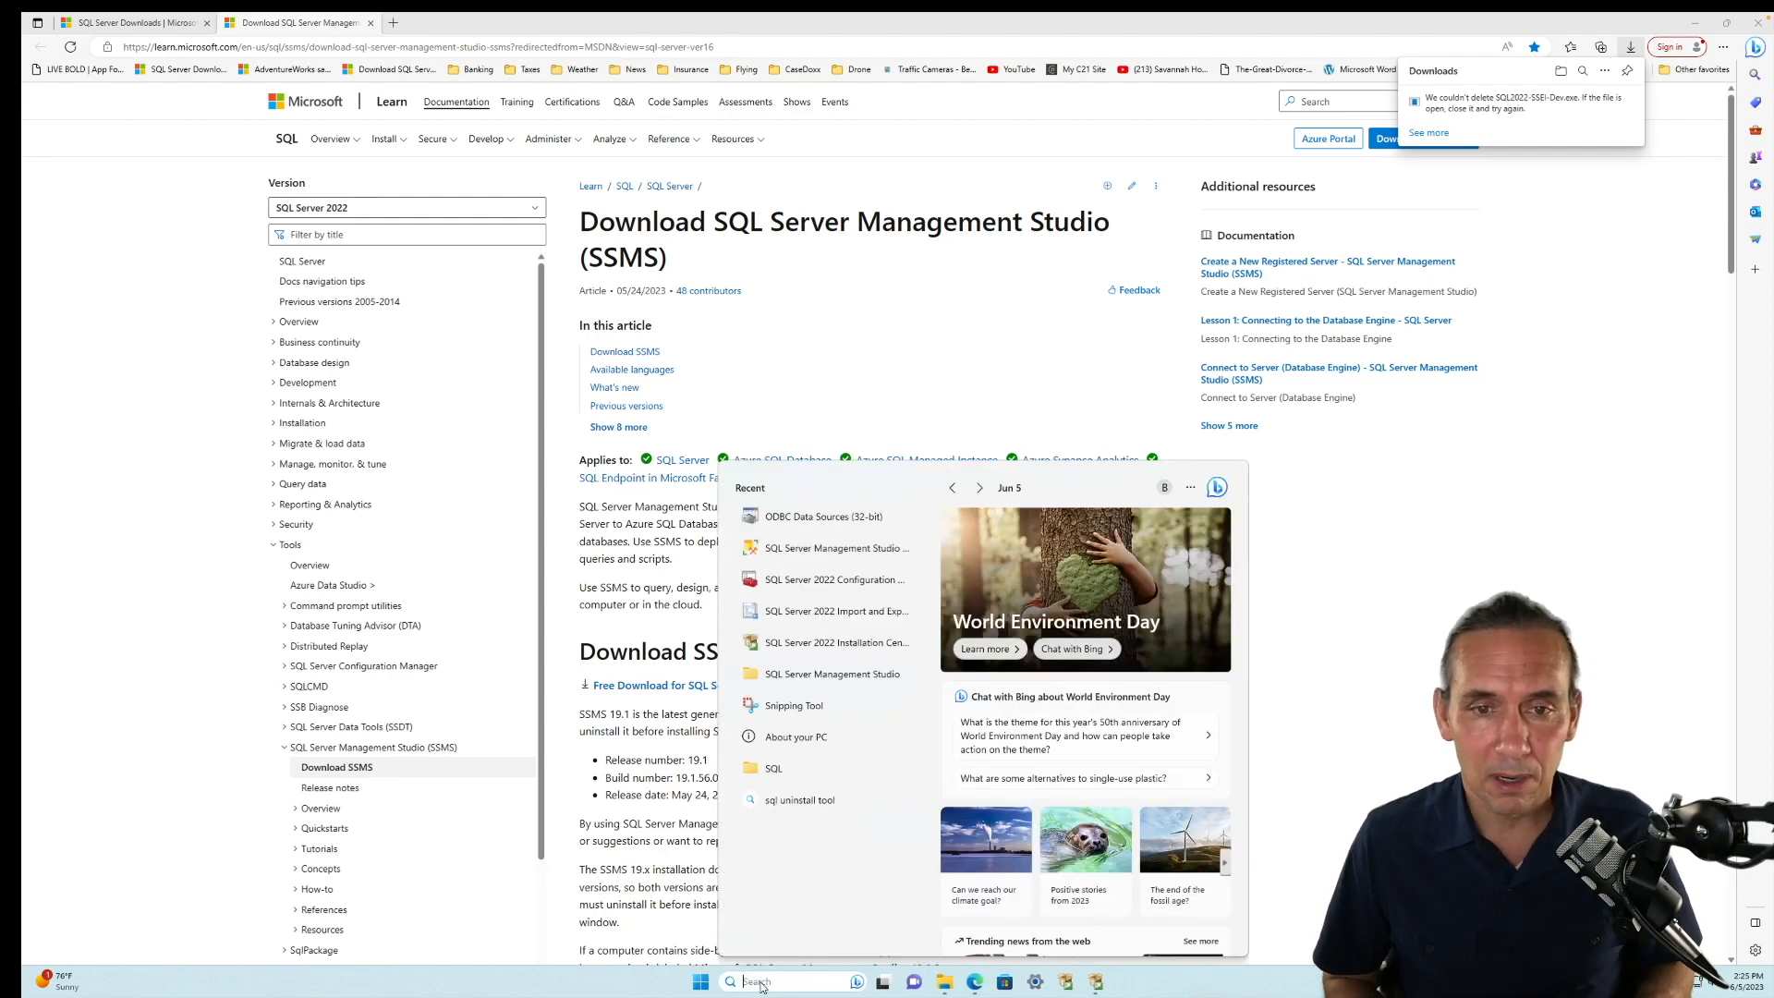
{"action": "type", "text": "ss"}
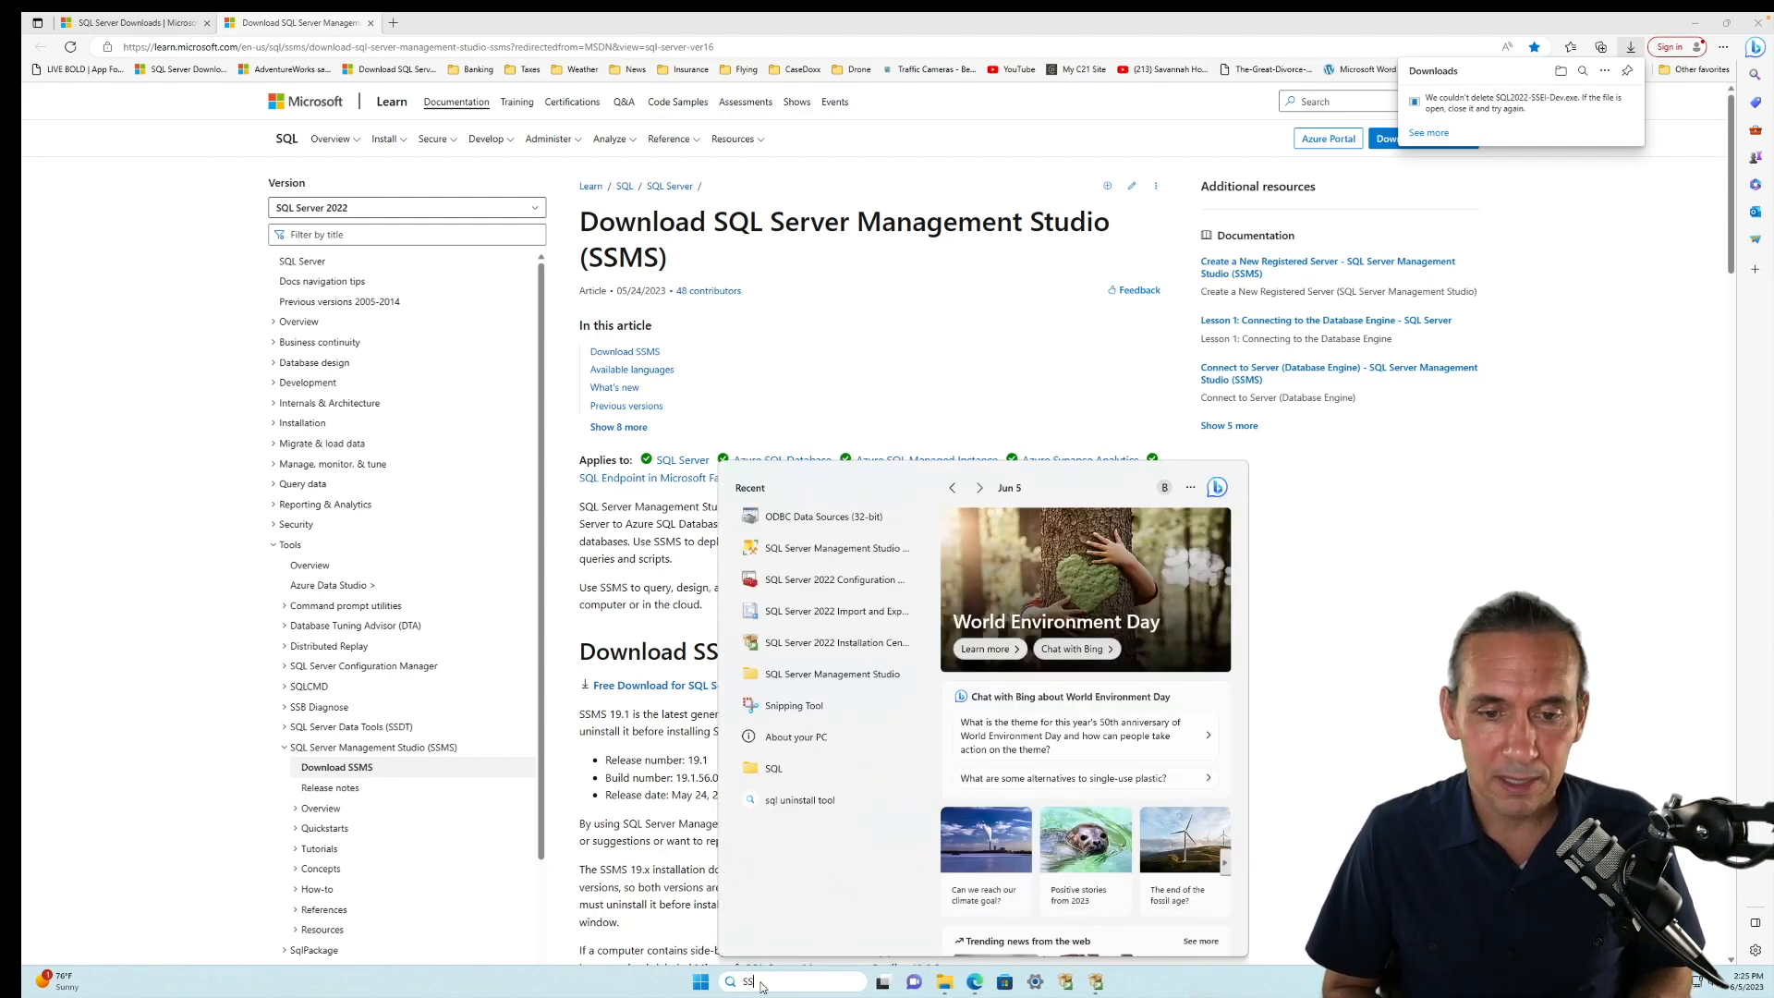
{"action": "type", "text": "SMS"}
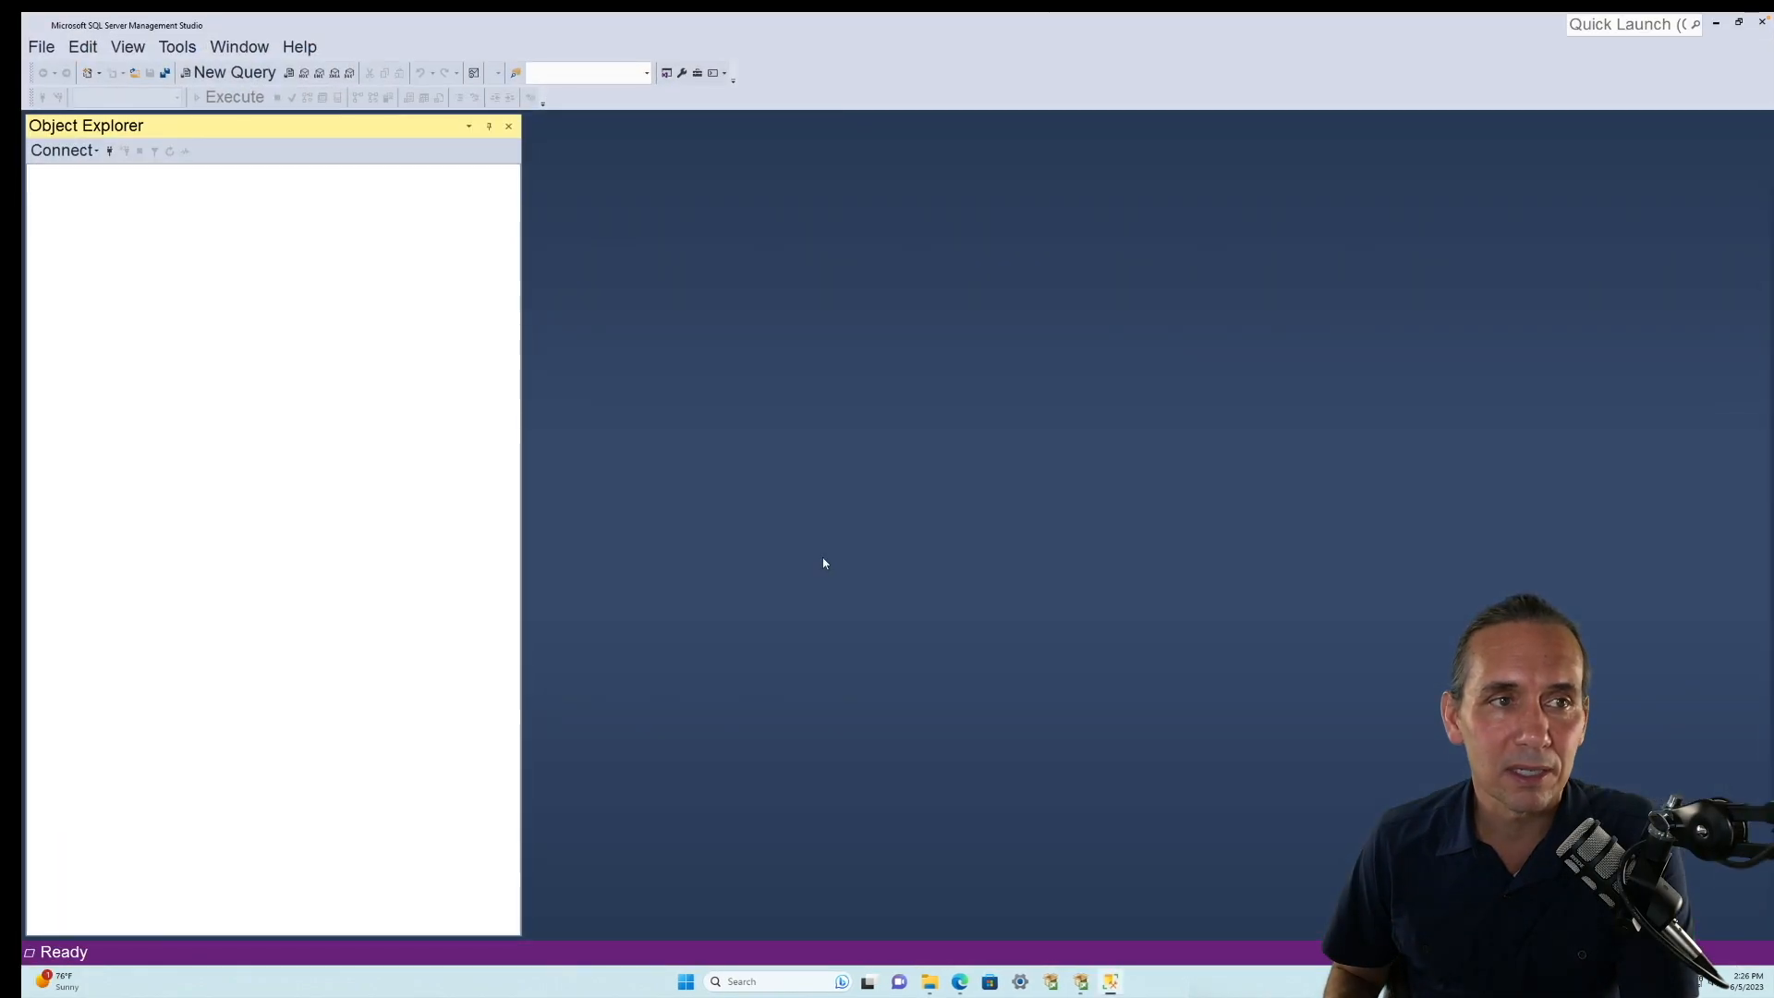
- Connect to the local Database Engine with Windows Authentication and expand Databases in Object Explorer
{"action": "left_click", "coordinate": [64, 150]}
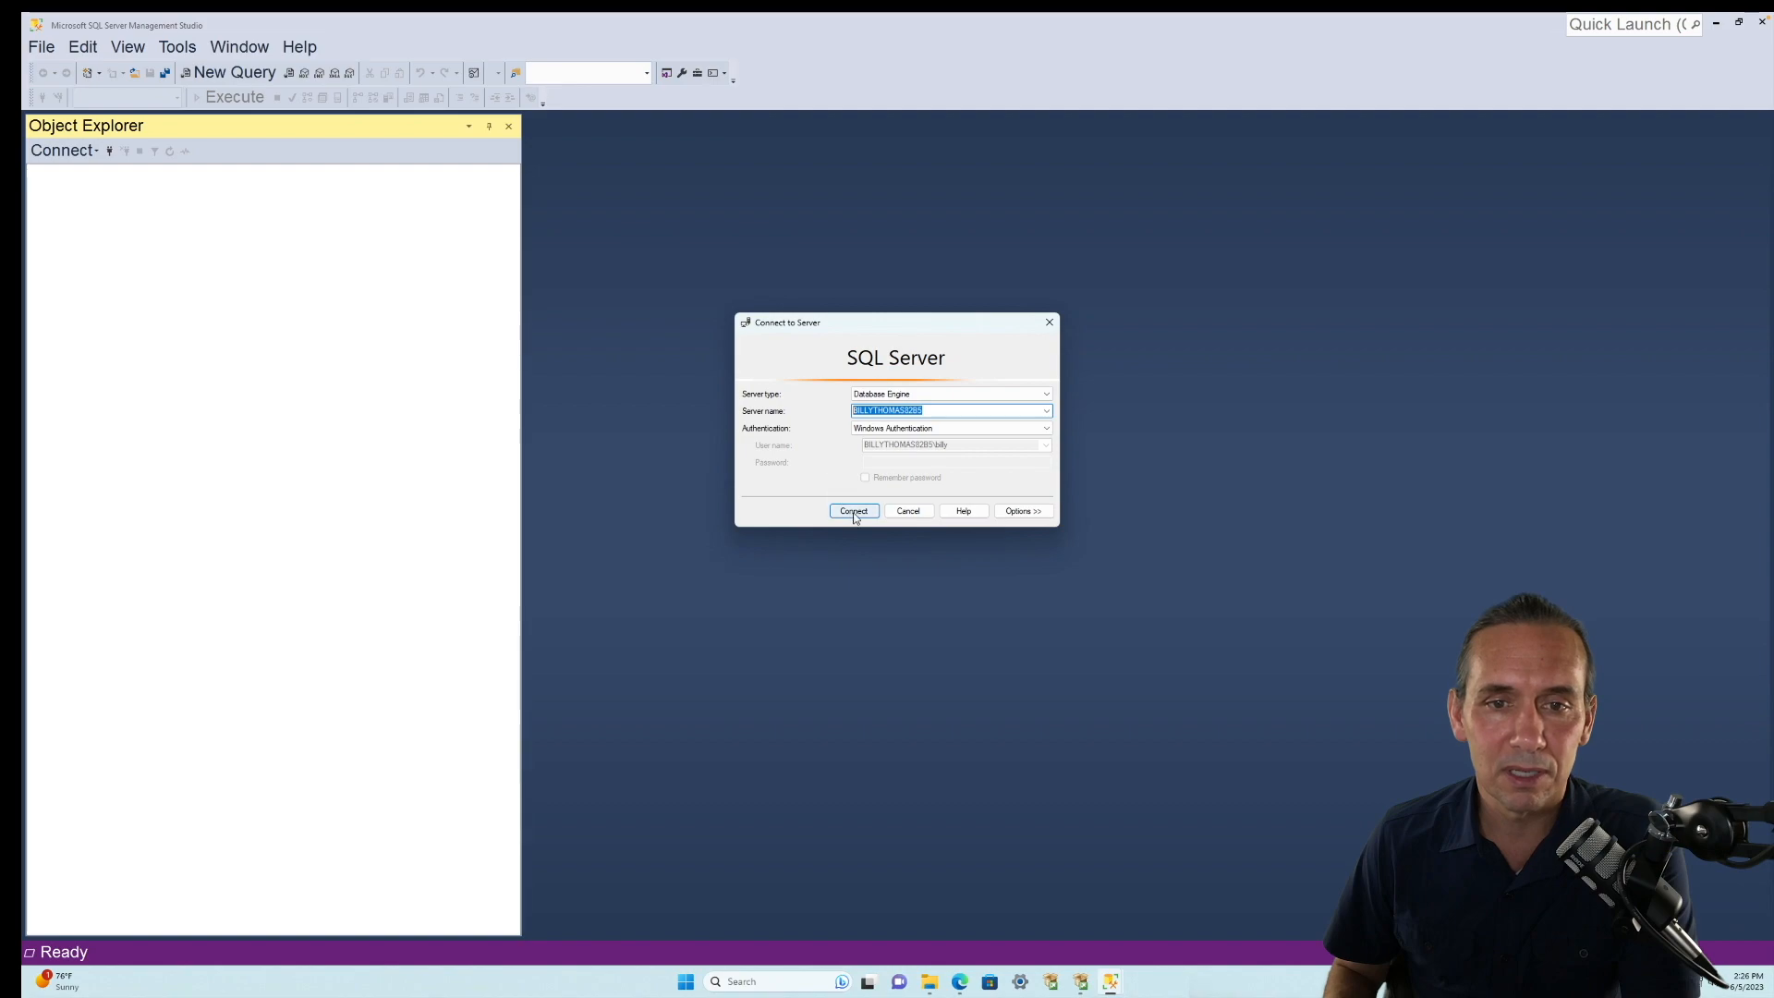
{"action": "left_click", "coordinate": [853, 510]}
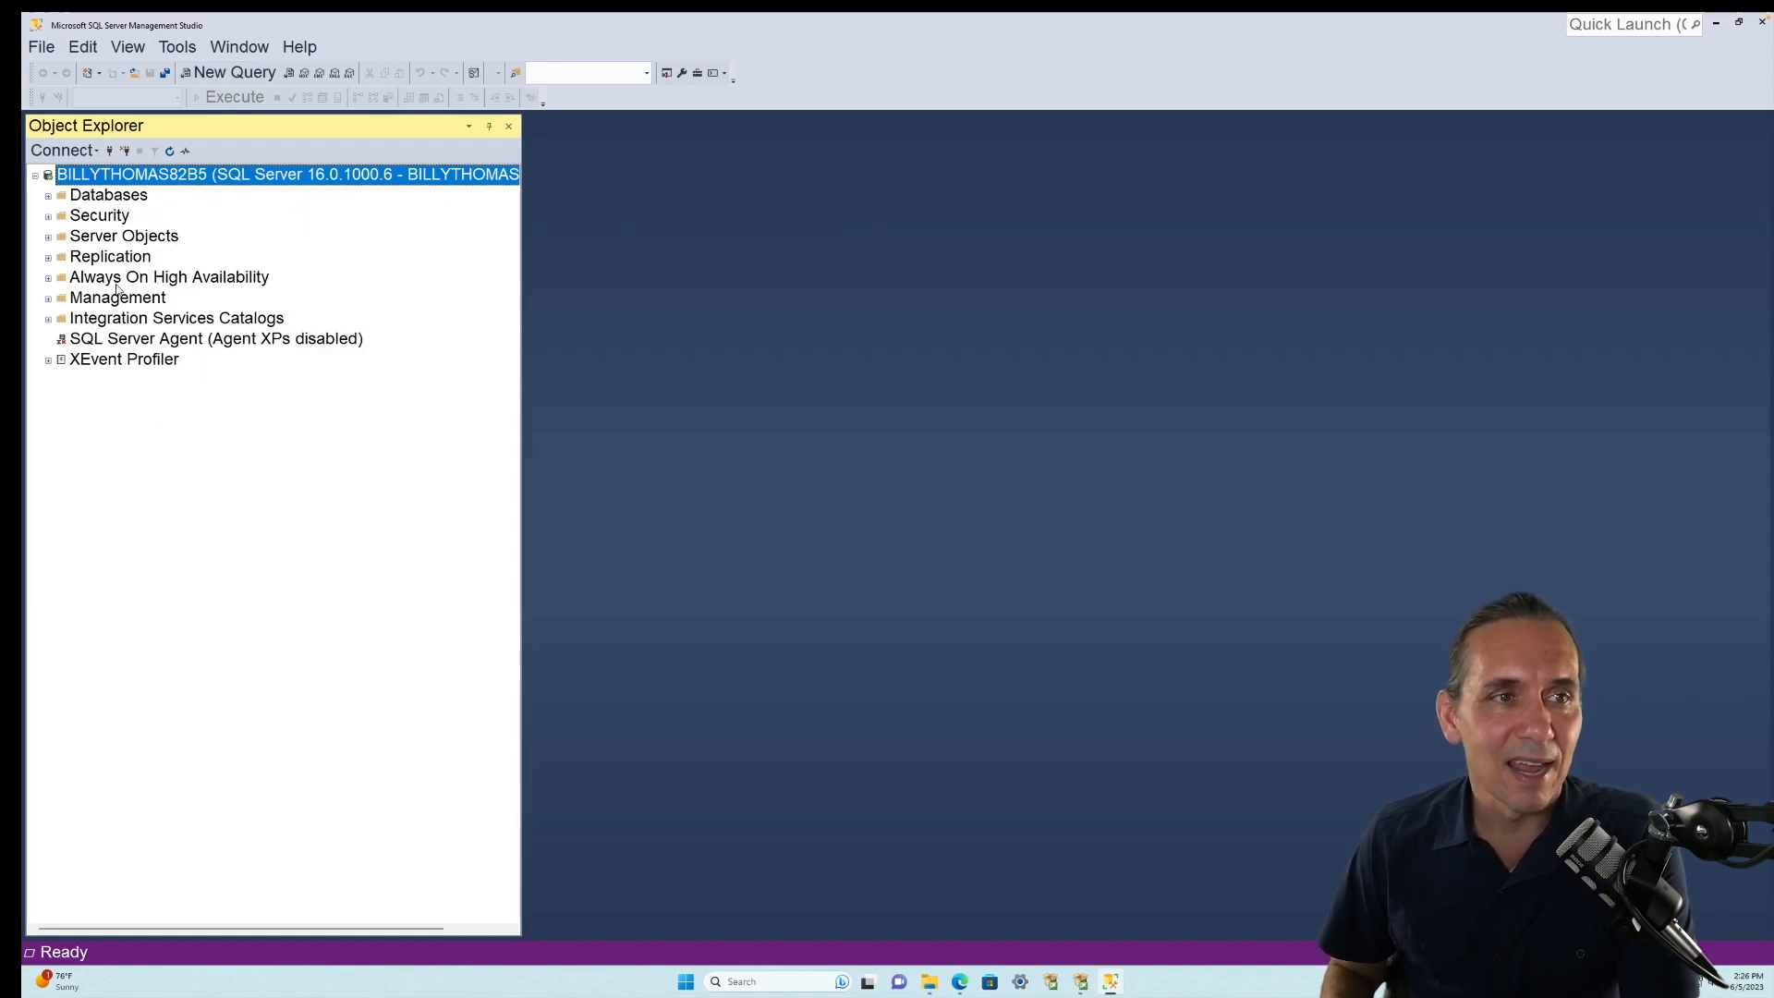
{"action": "left_click", "coordinate": [49, 195]}
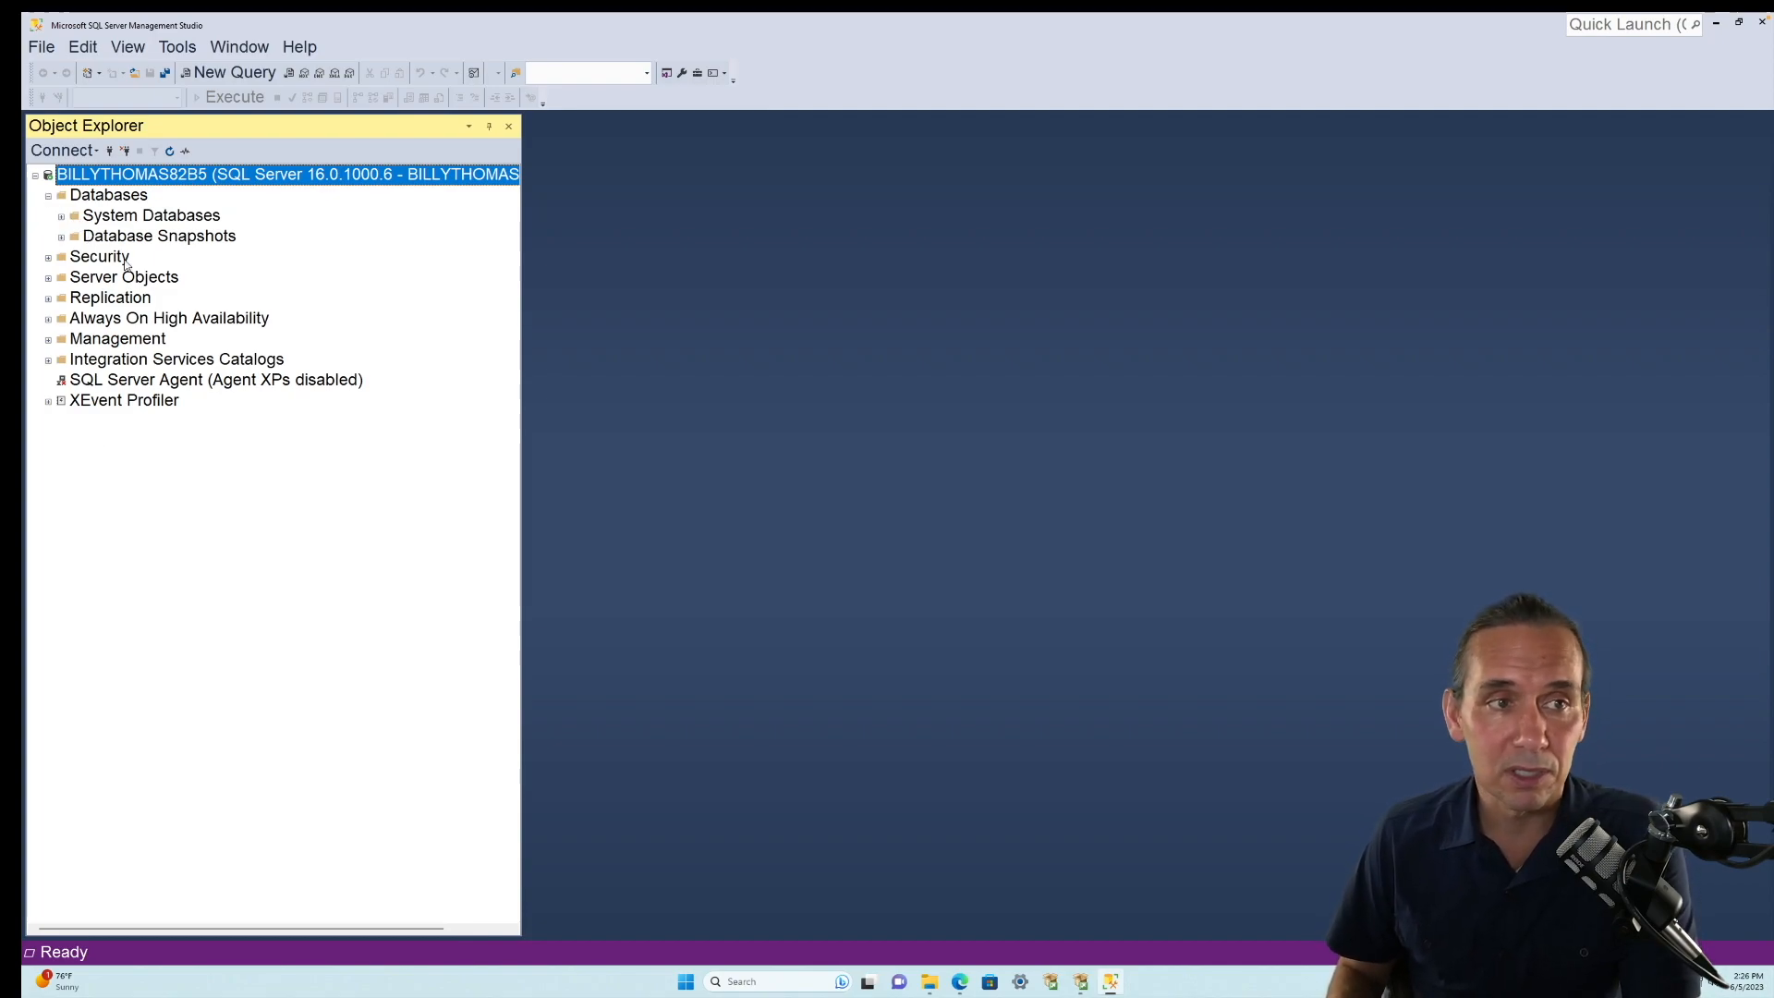
- Create a new database named Test from the Databases context menu
{"action": "right_click", "coordinate": [107, 195]}
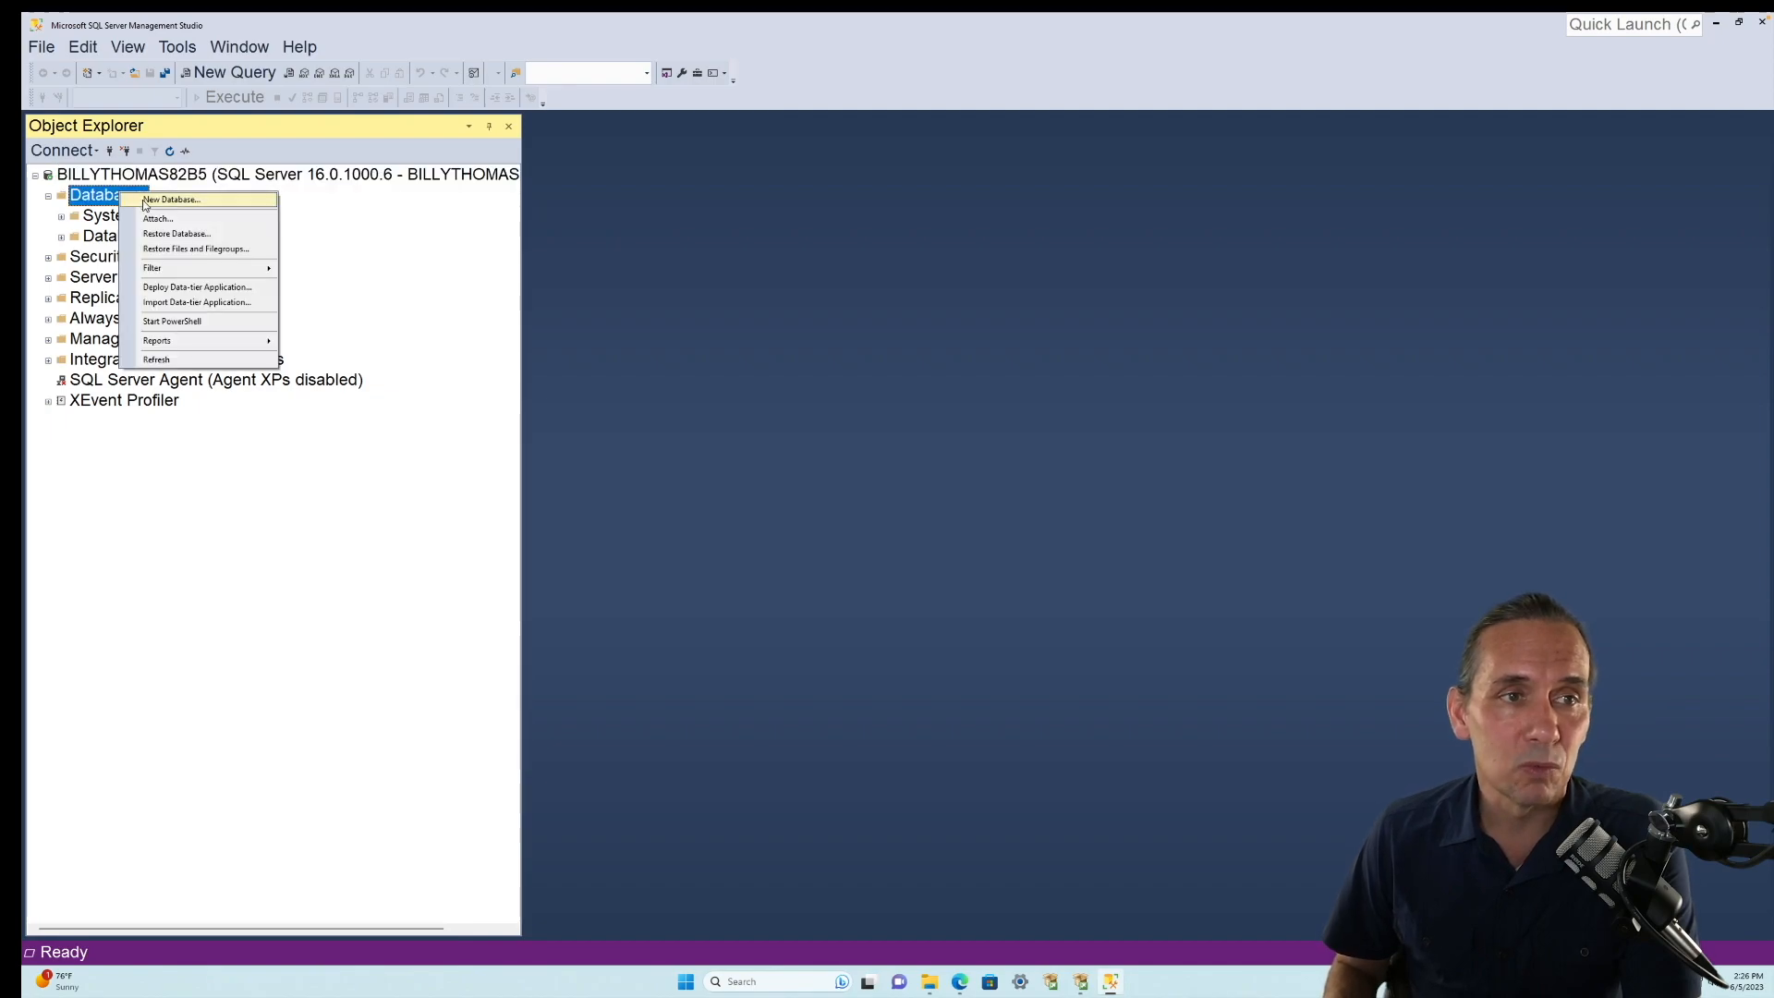
{"action": "left_click", "coordinate": [171, 200]}
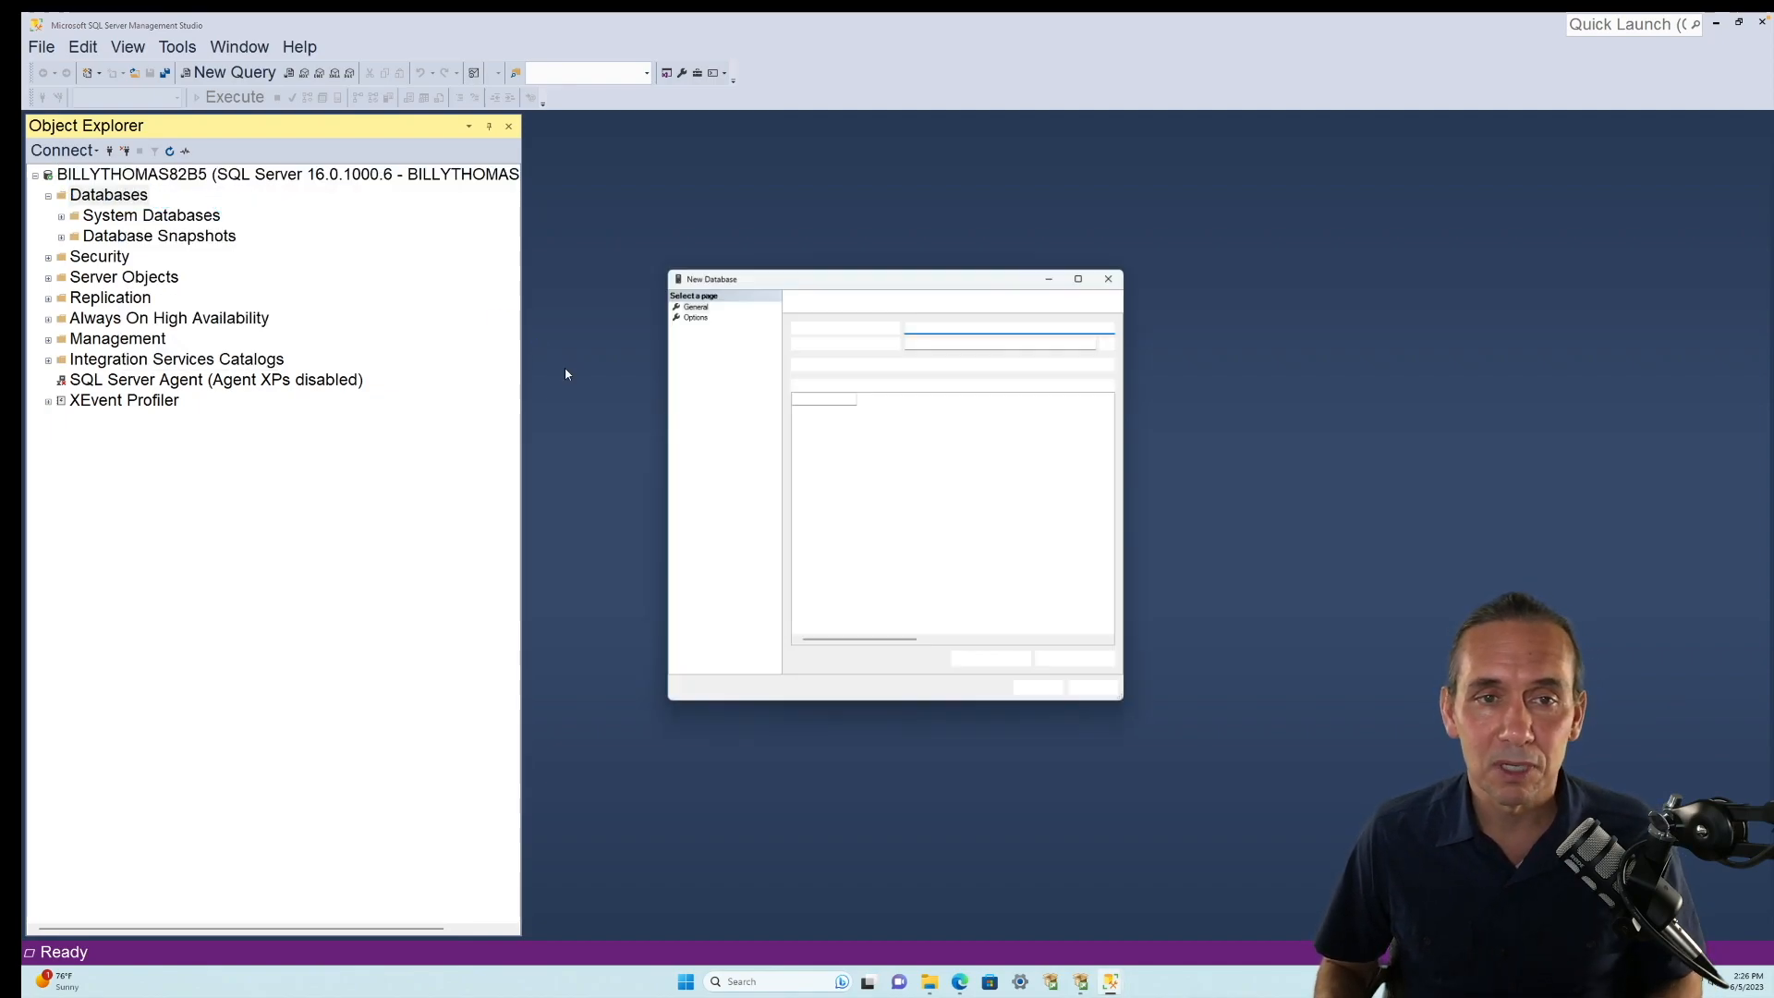
{"action": "type", "text": "Test"}
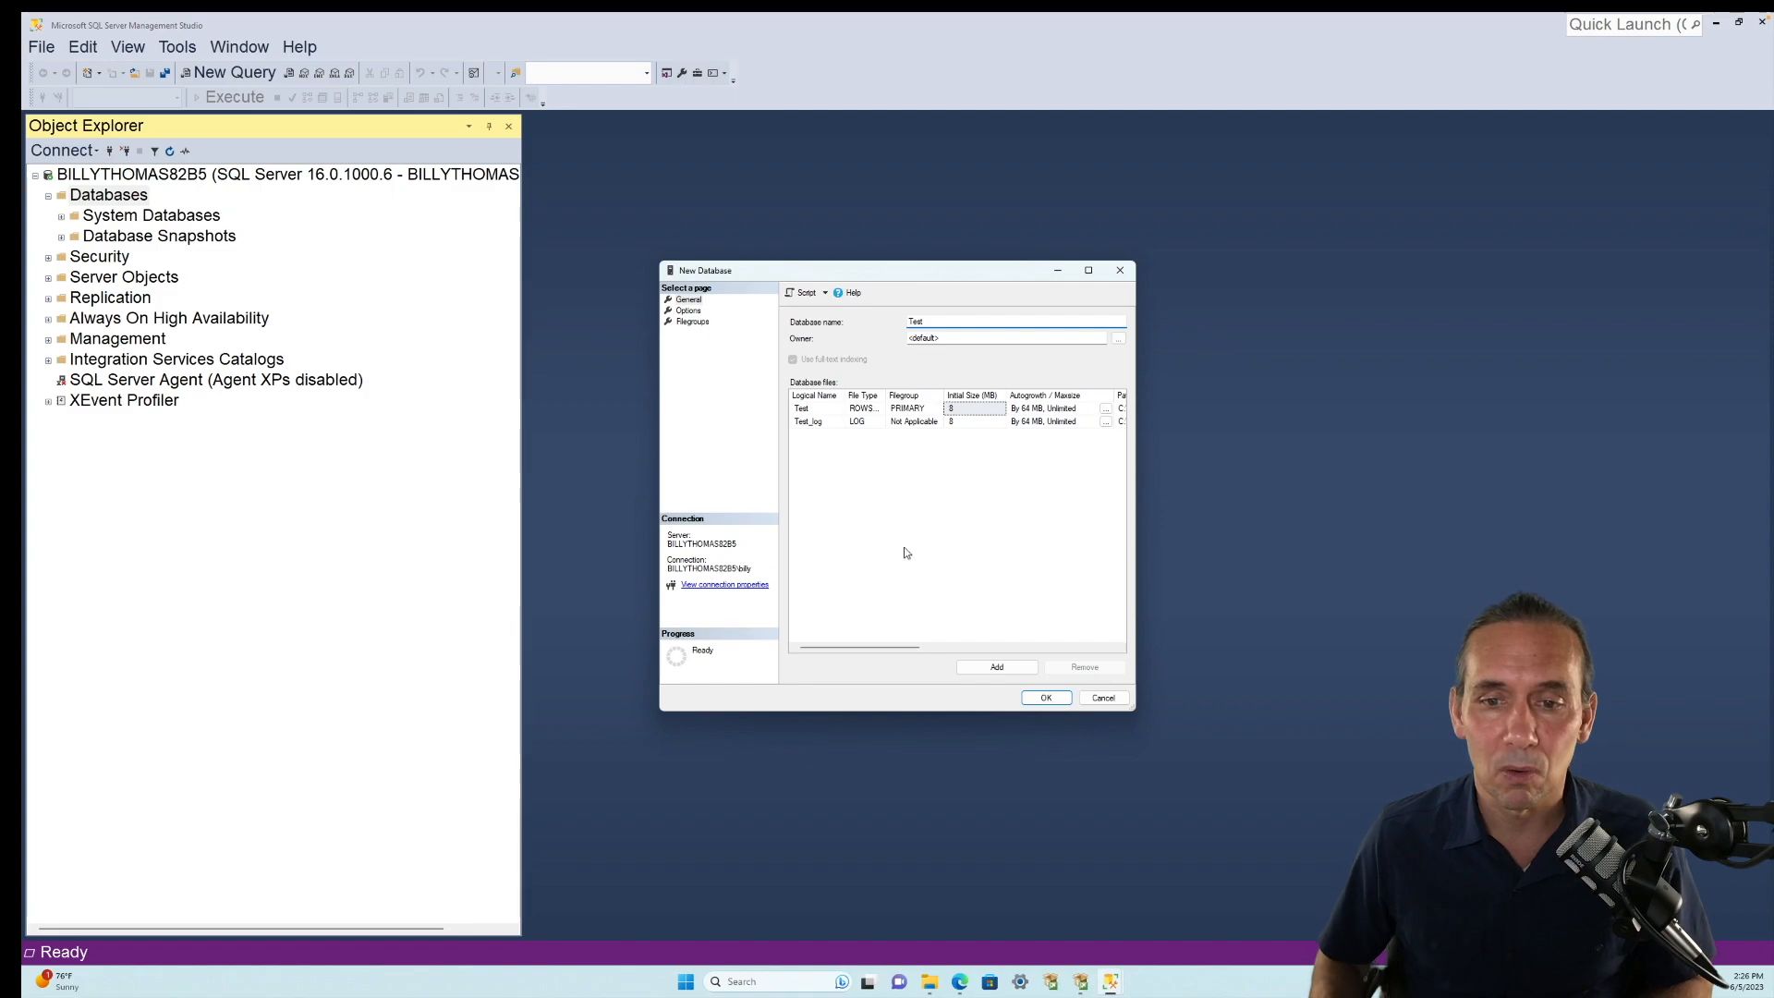
{"action": "left_click", "coordinate": [1044, 696]}
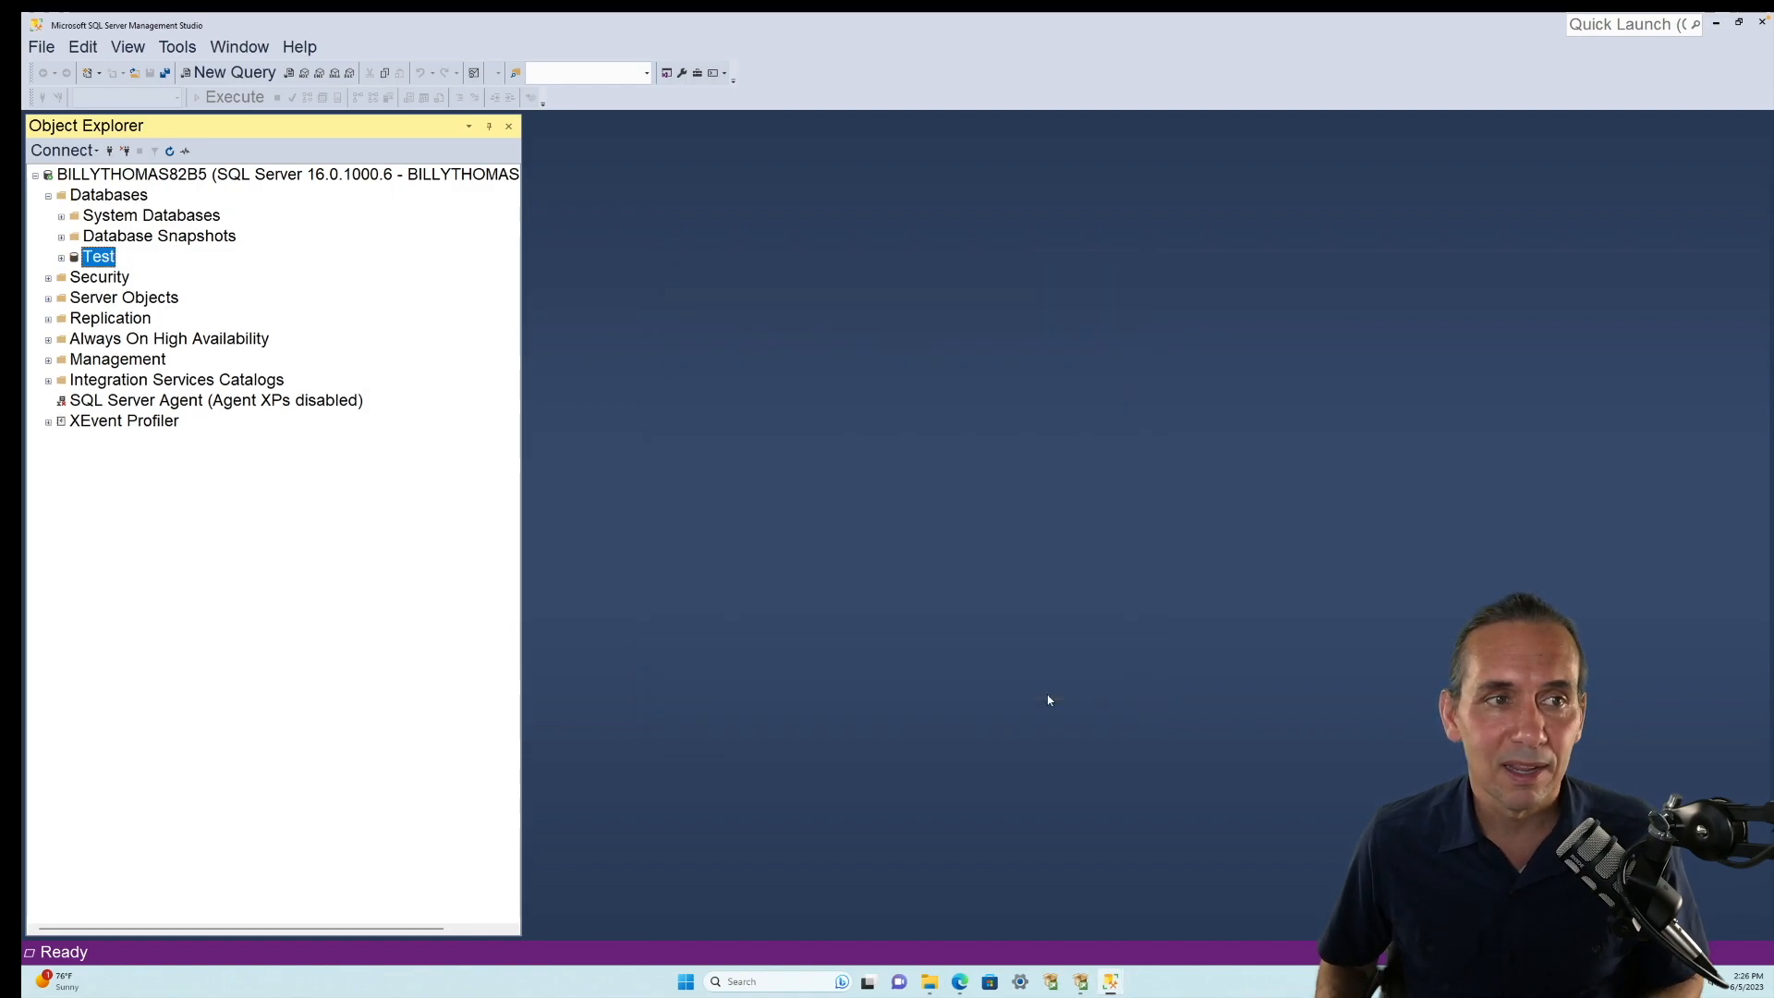